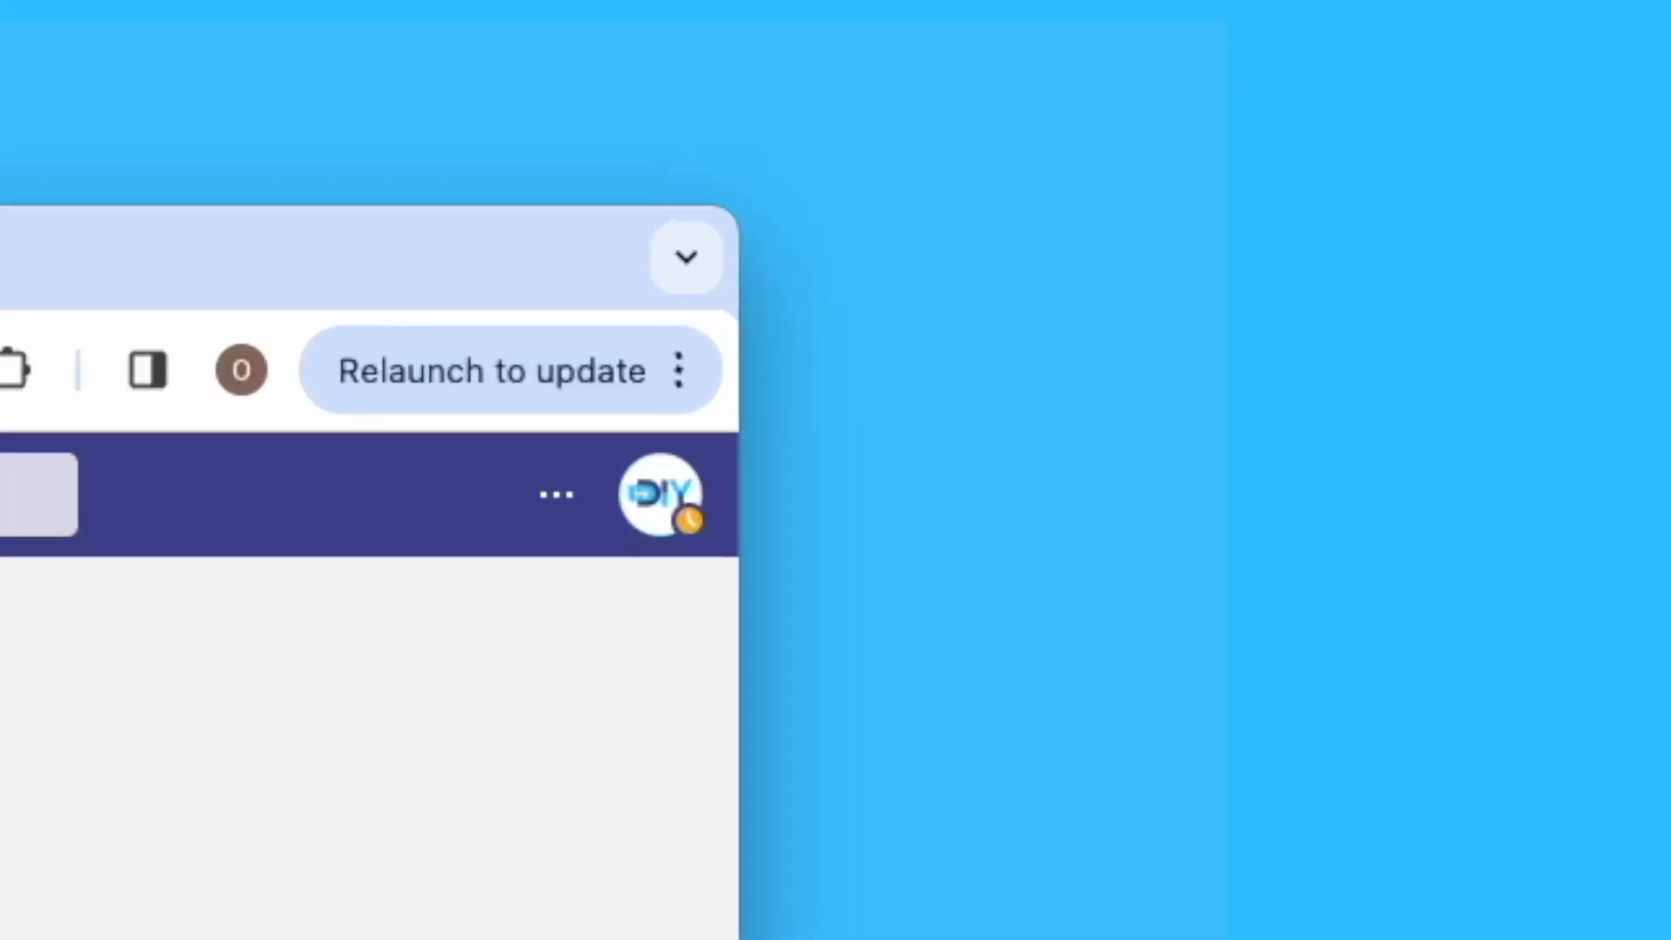
pyautogui.moveTo(932, 640)
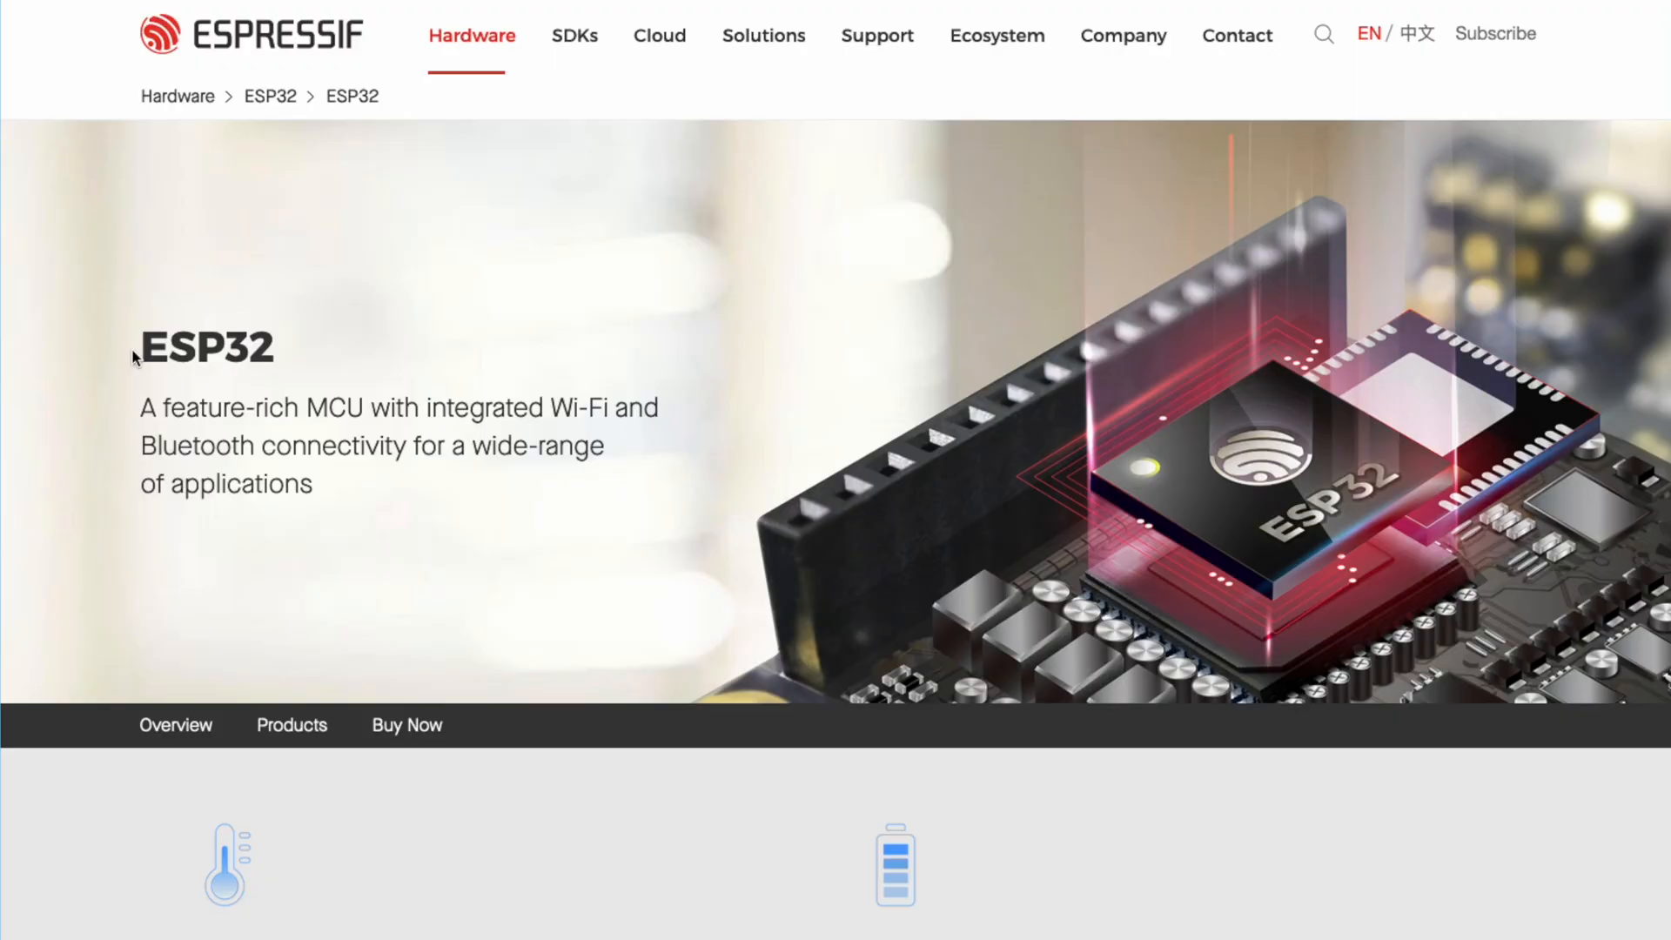
pyautogui.moveTo(583, 391)
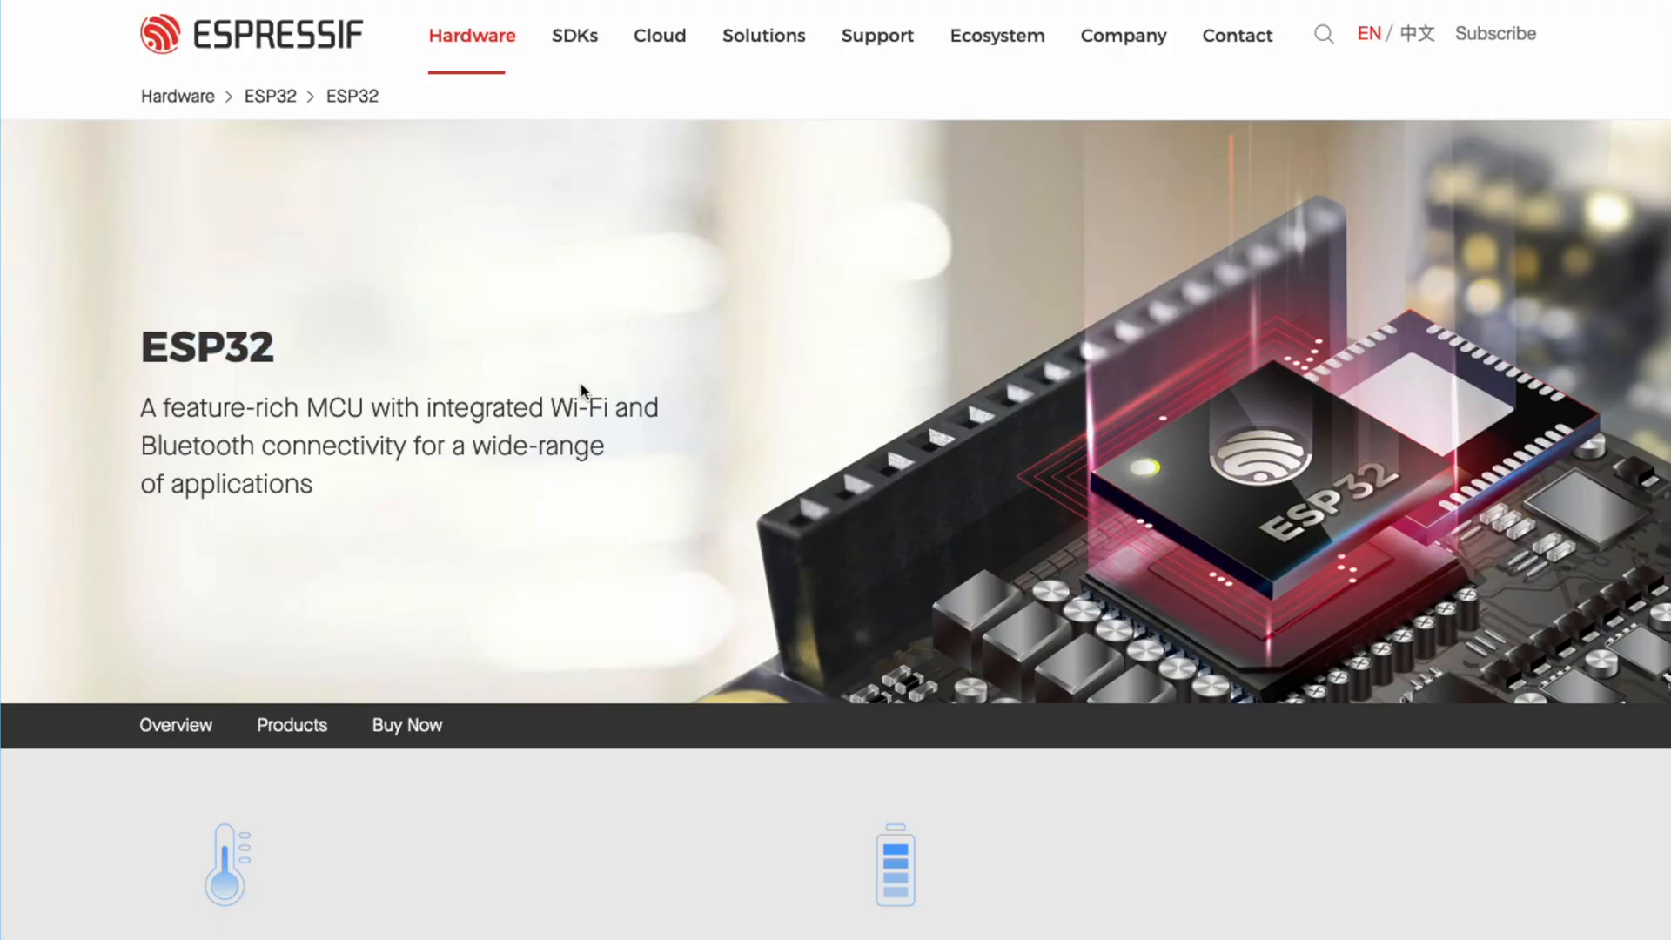
# - Scroll the Espressif ESP32 page to the Robust Design and Ultra-Low Power features
pyautogui.scroll(-3)
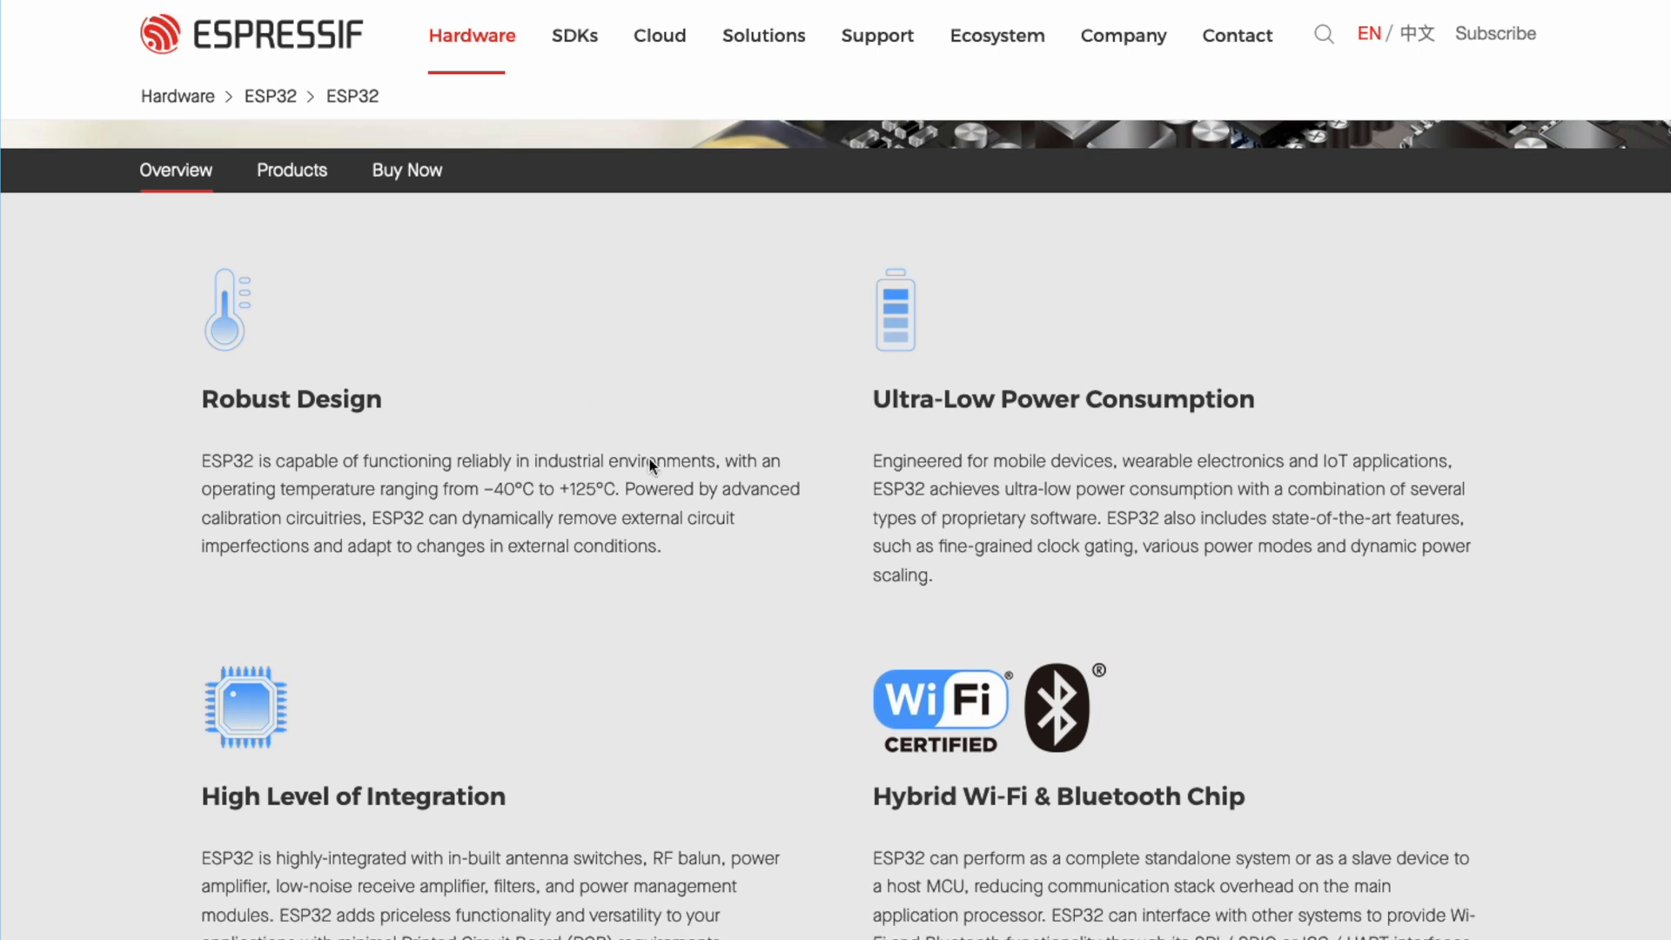
pyautogui.moveTo(872, 797); pyautogui.dragTo(1149, 796)
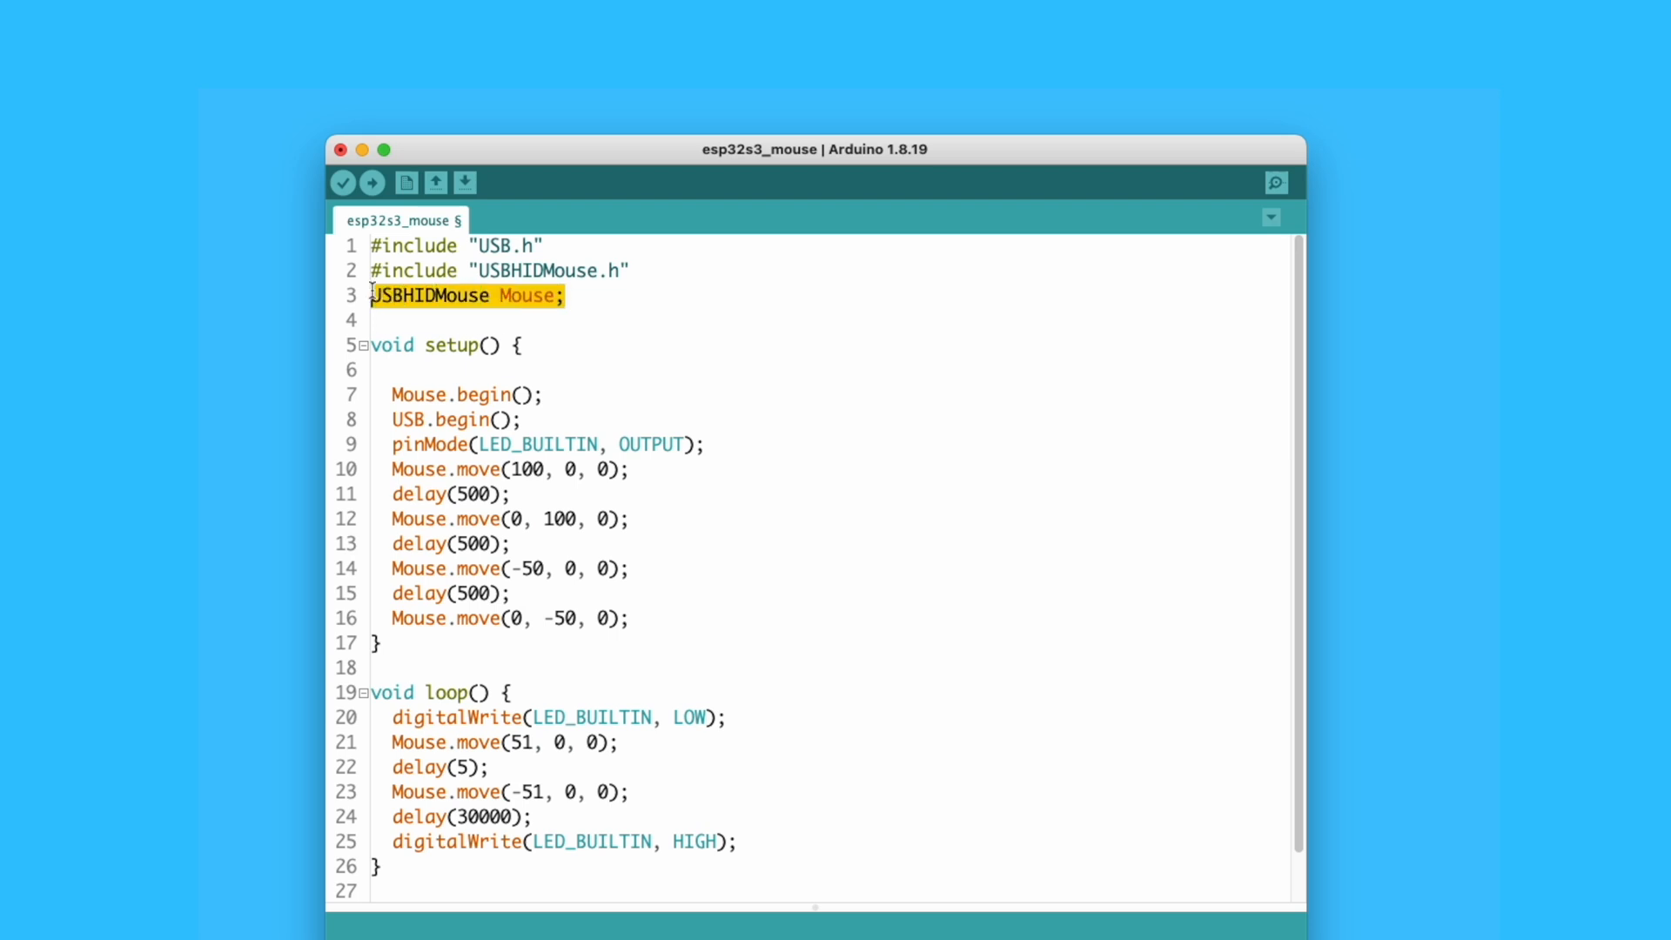
pyautogui.moveTo(829, 380)
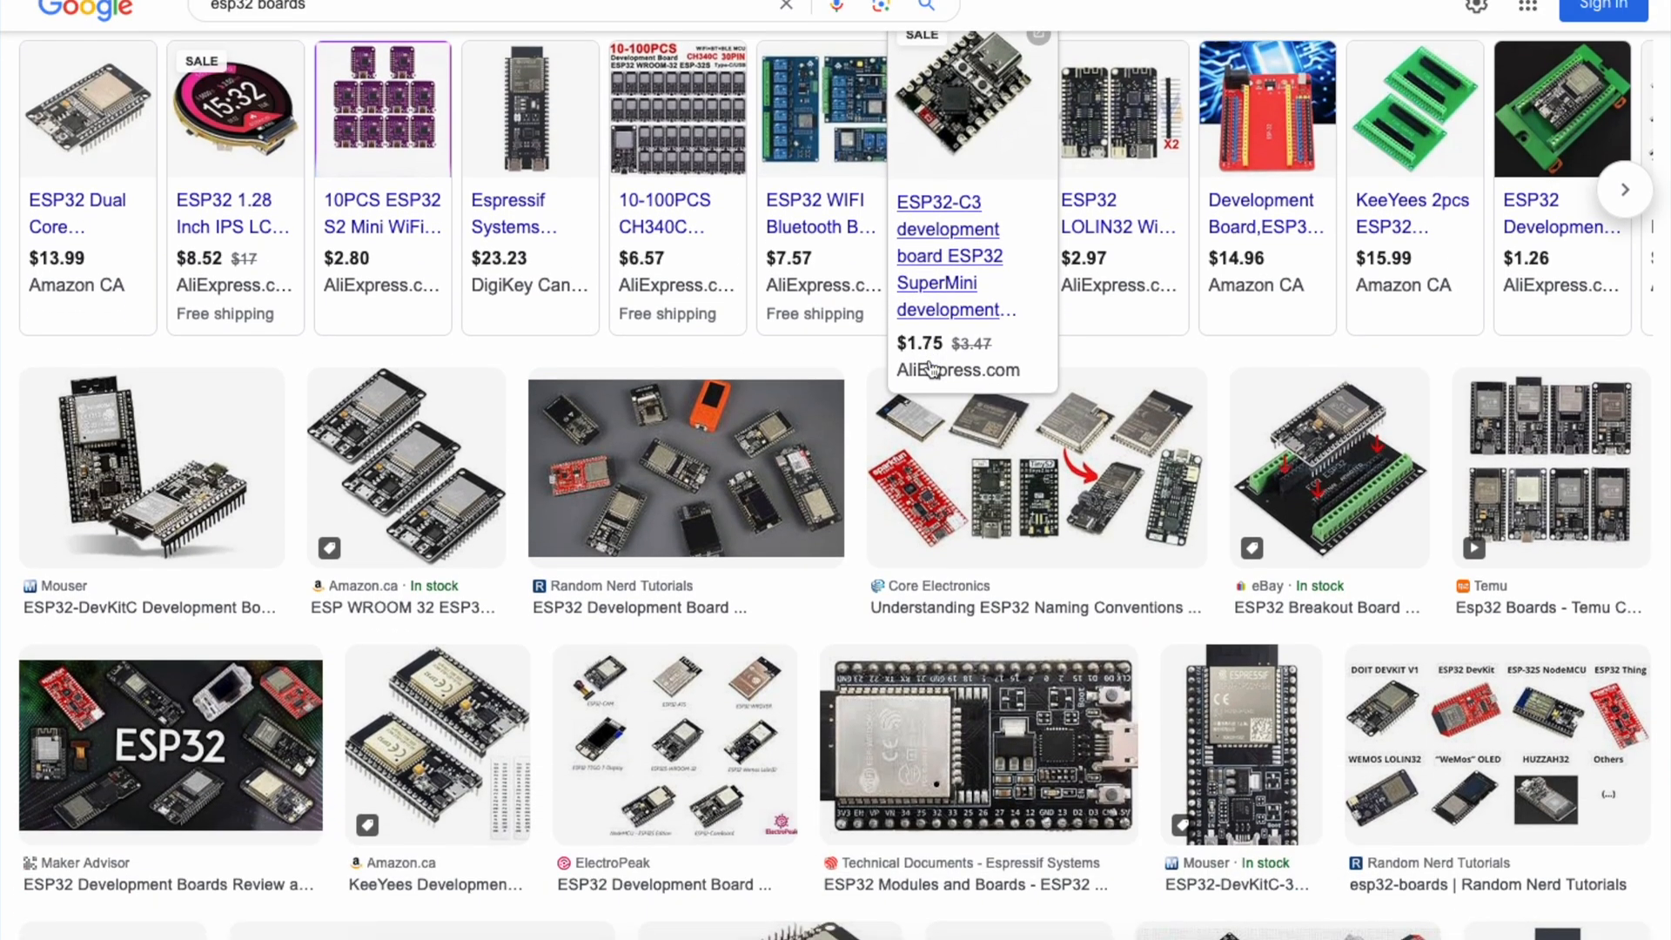
# - Refine the Google search to 'esp32 boards seeed studio s3' for the XIAO ESP32S3
pyautogui.scroll(-3)
pyautogui.write(' seeed studio s3')
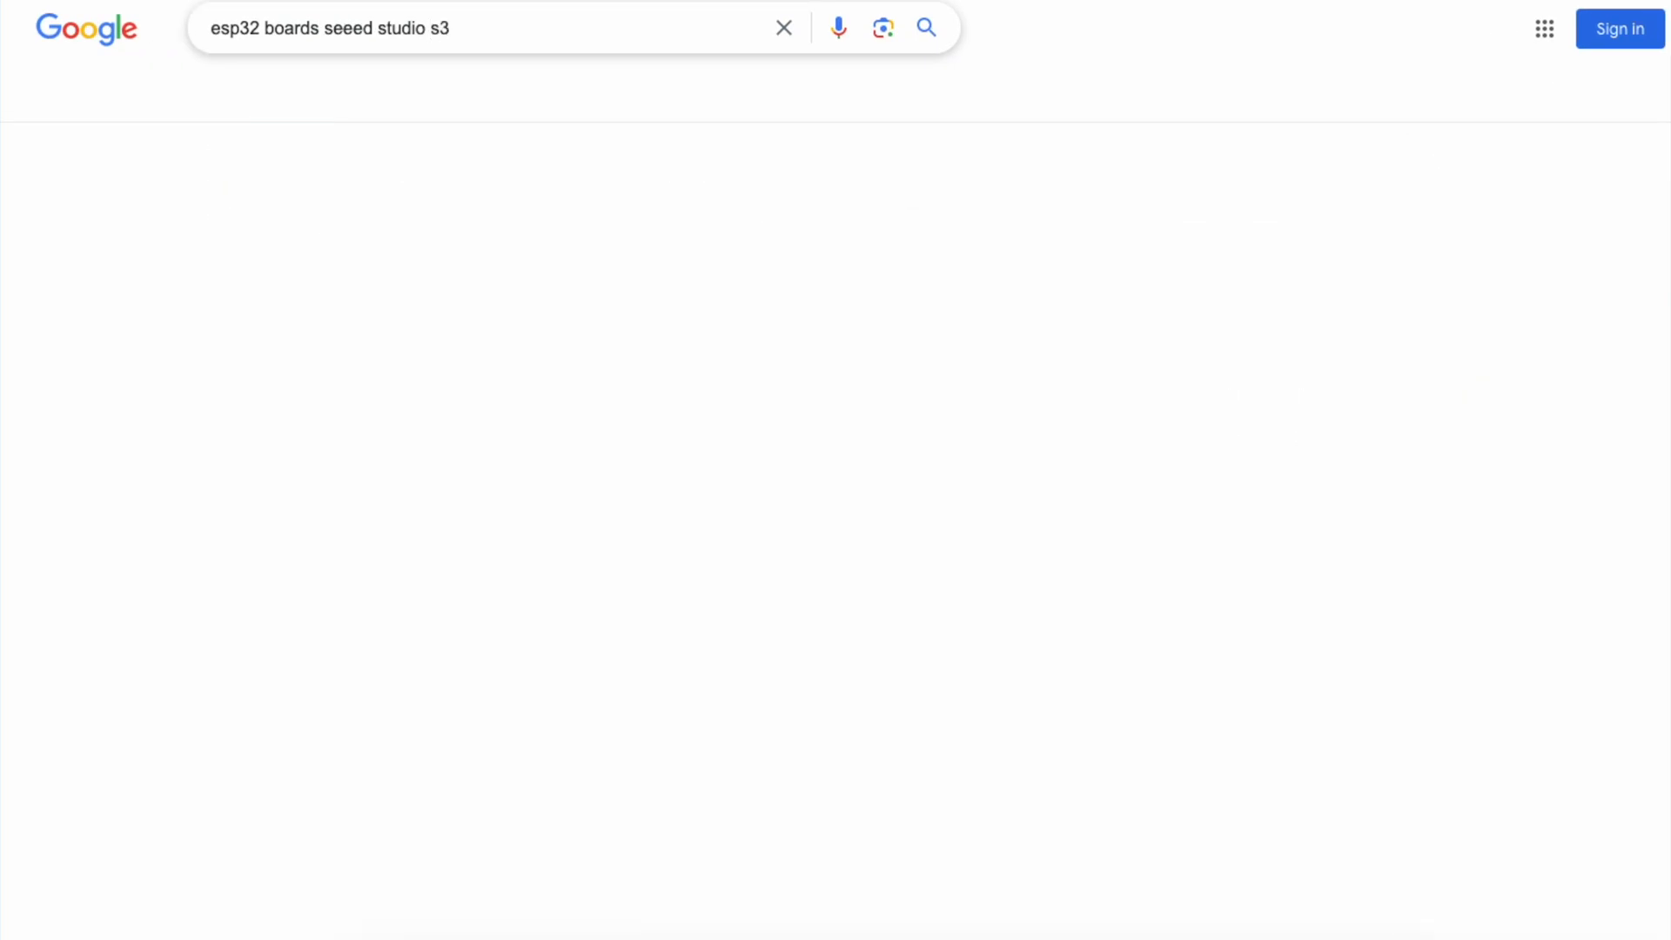
pyautogui.click(288, 96)
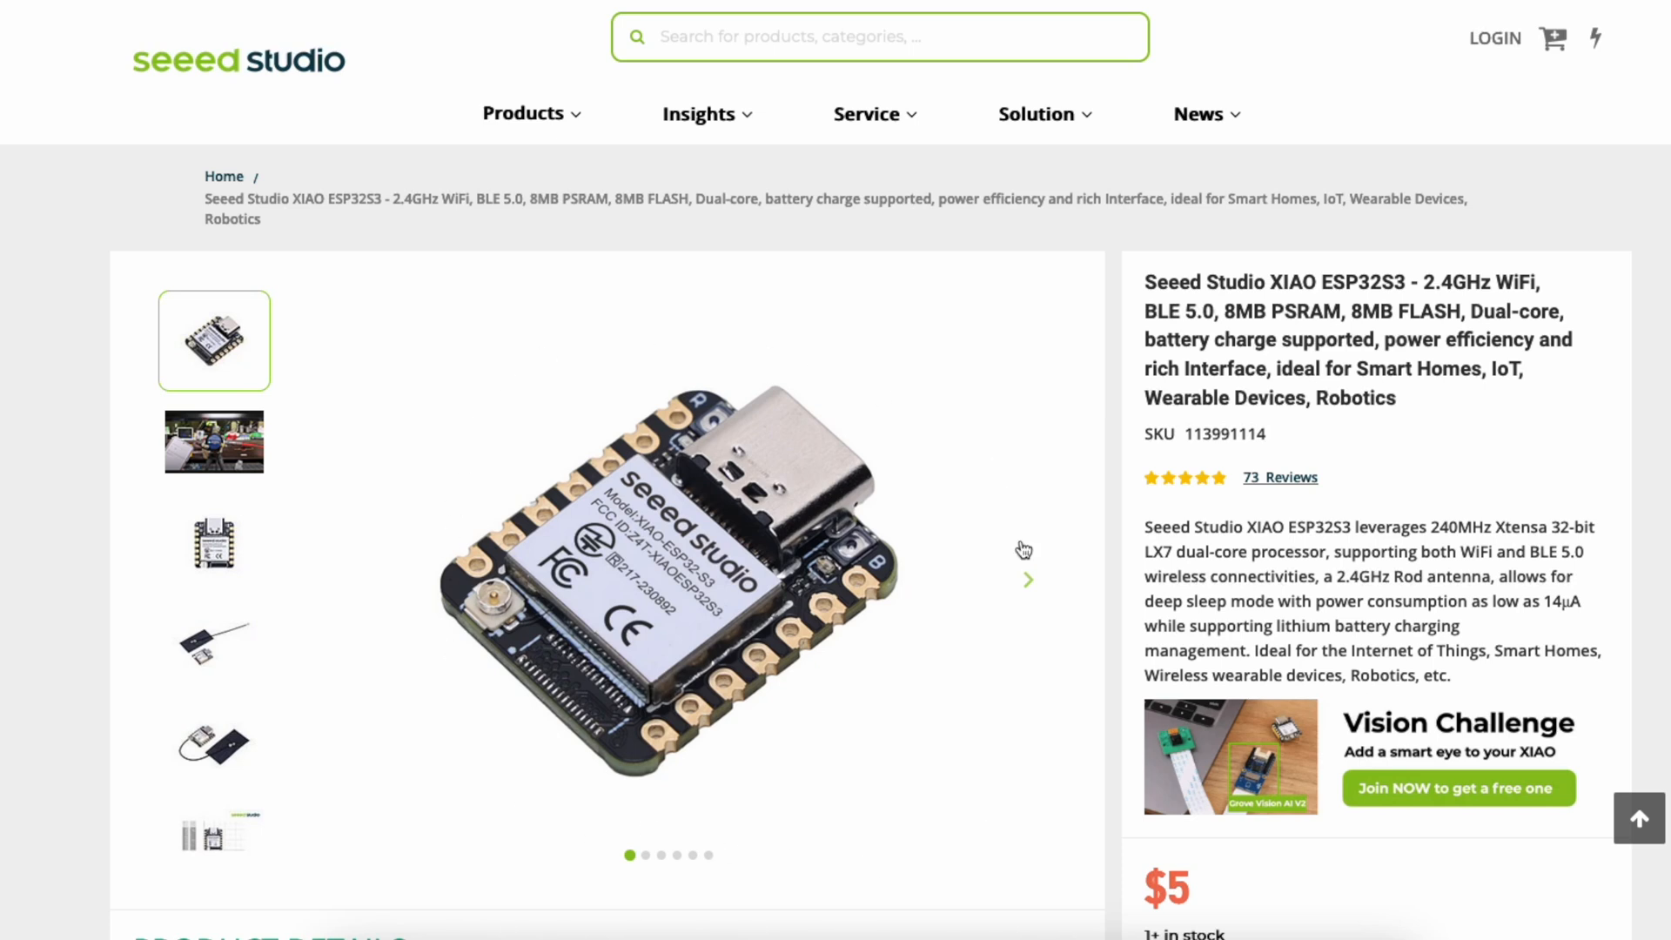
pyautogui.moveTo(893, 789)
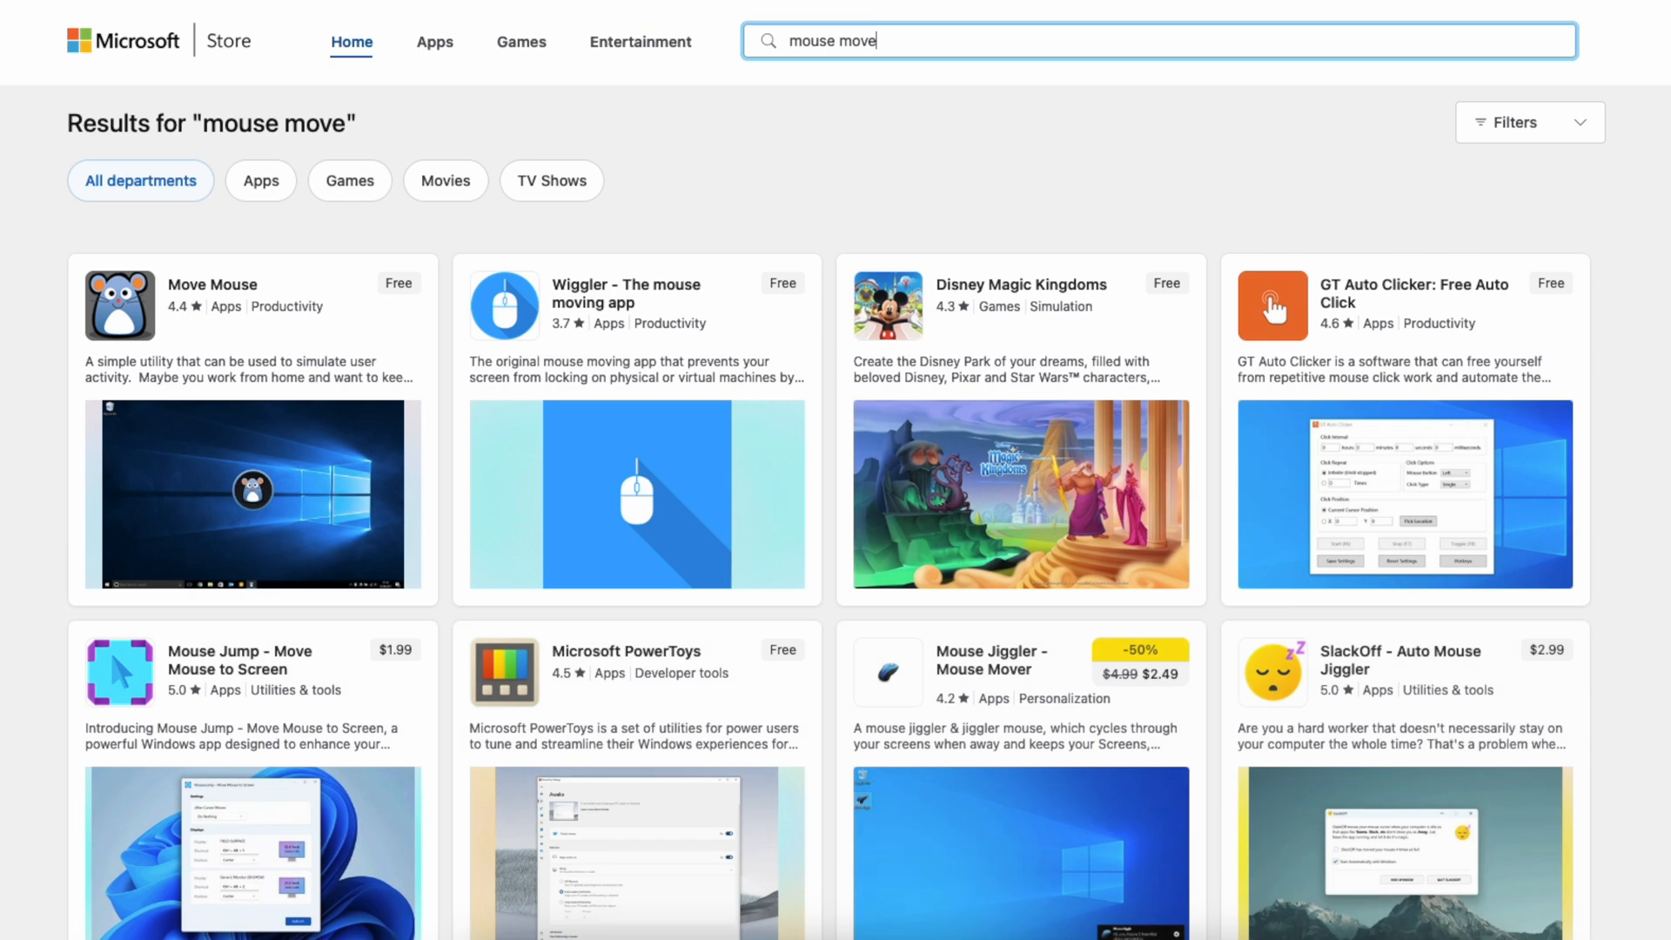
# - Scroll through 'mouse move' results like Move Mouse and Mouse Jiggler
pyautogui.scroll(-3)
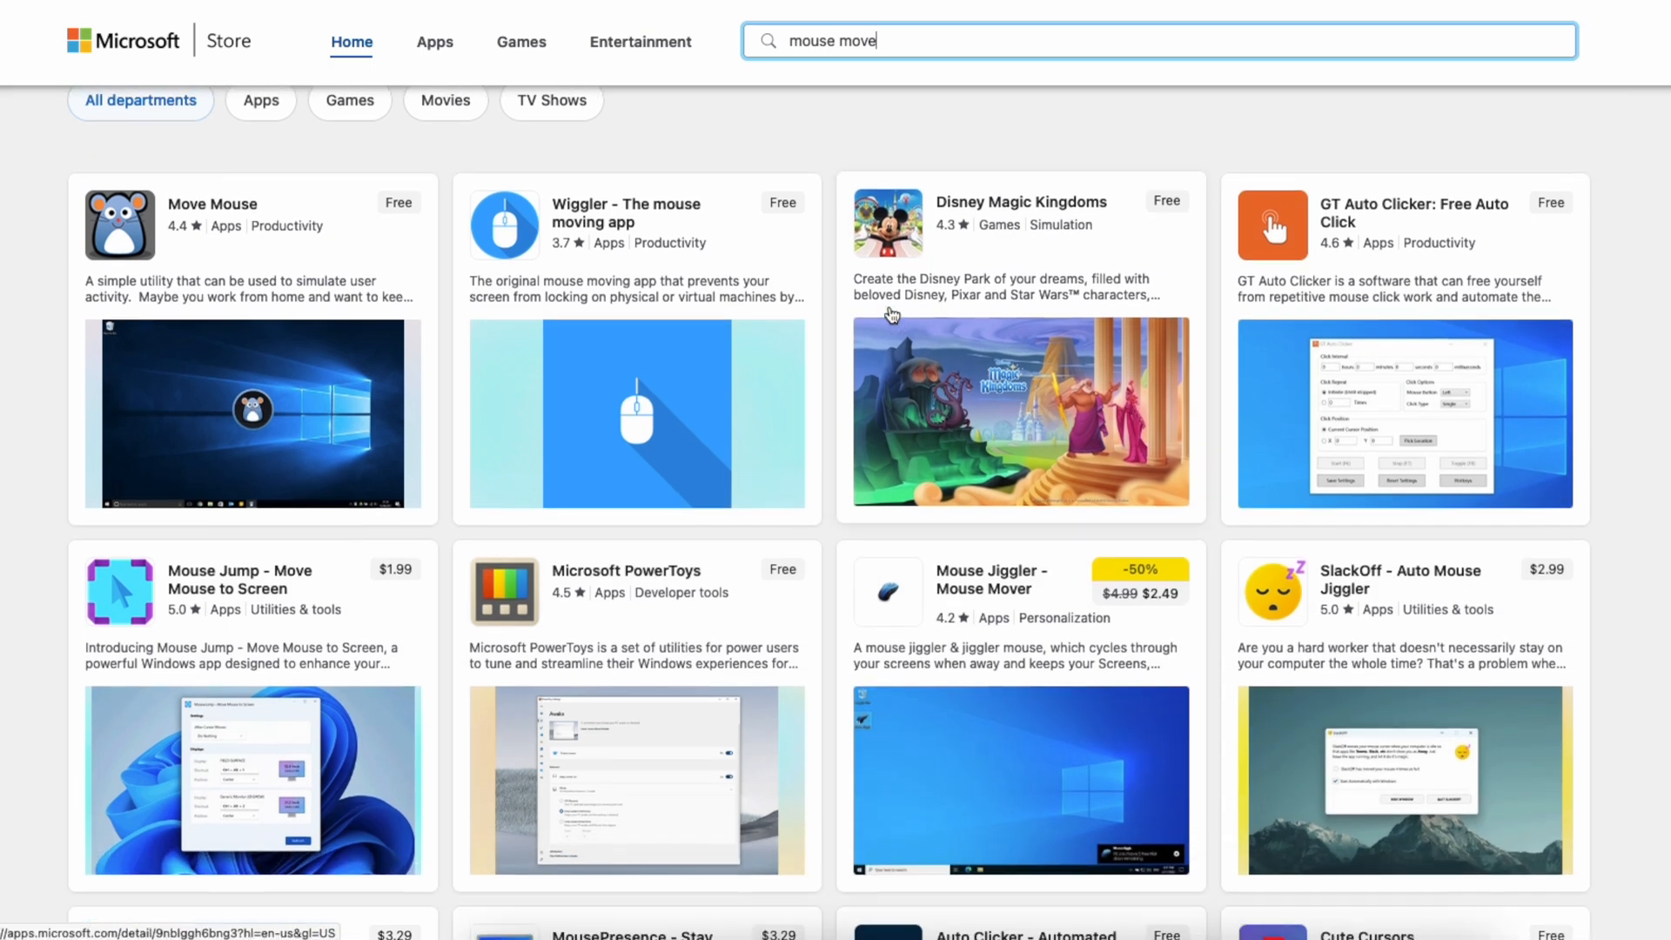
pyautogui.scroll(-3)
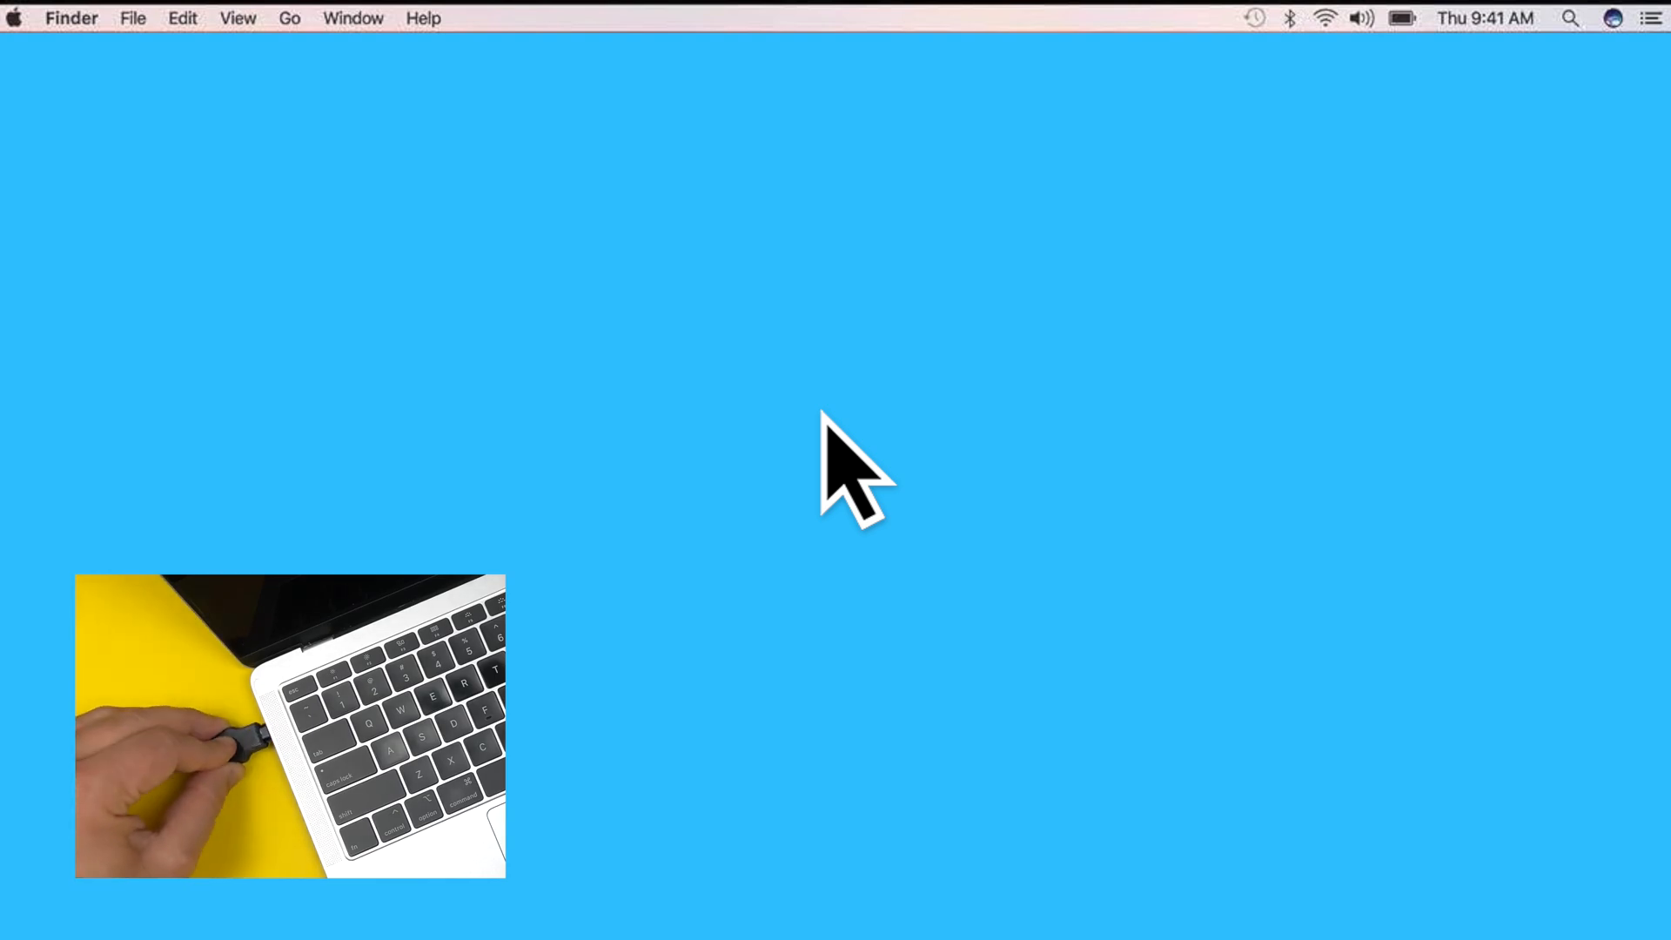
pyautogui.moveTo(1023, 507)
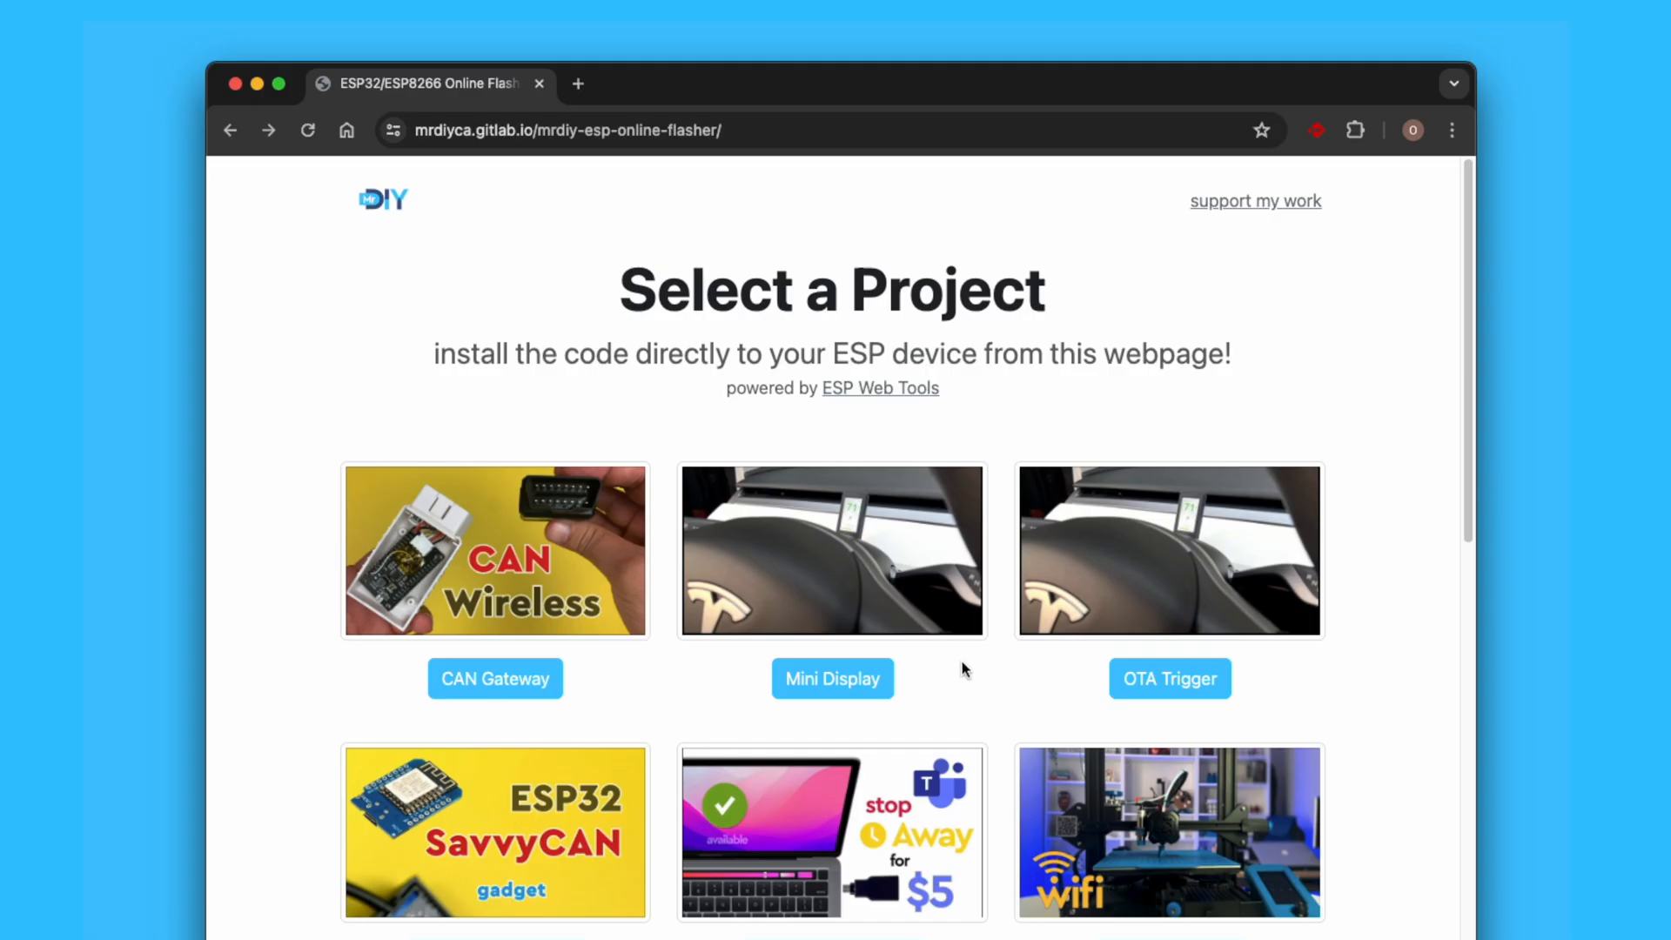
# - Open the Mouse for MsTeams project and start flashing to pick a port
pyautogui.scroll(-3)
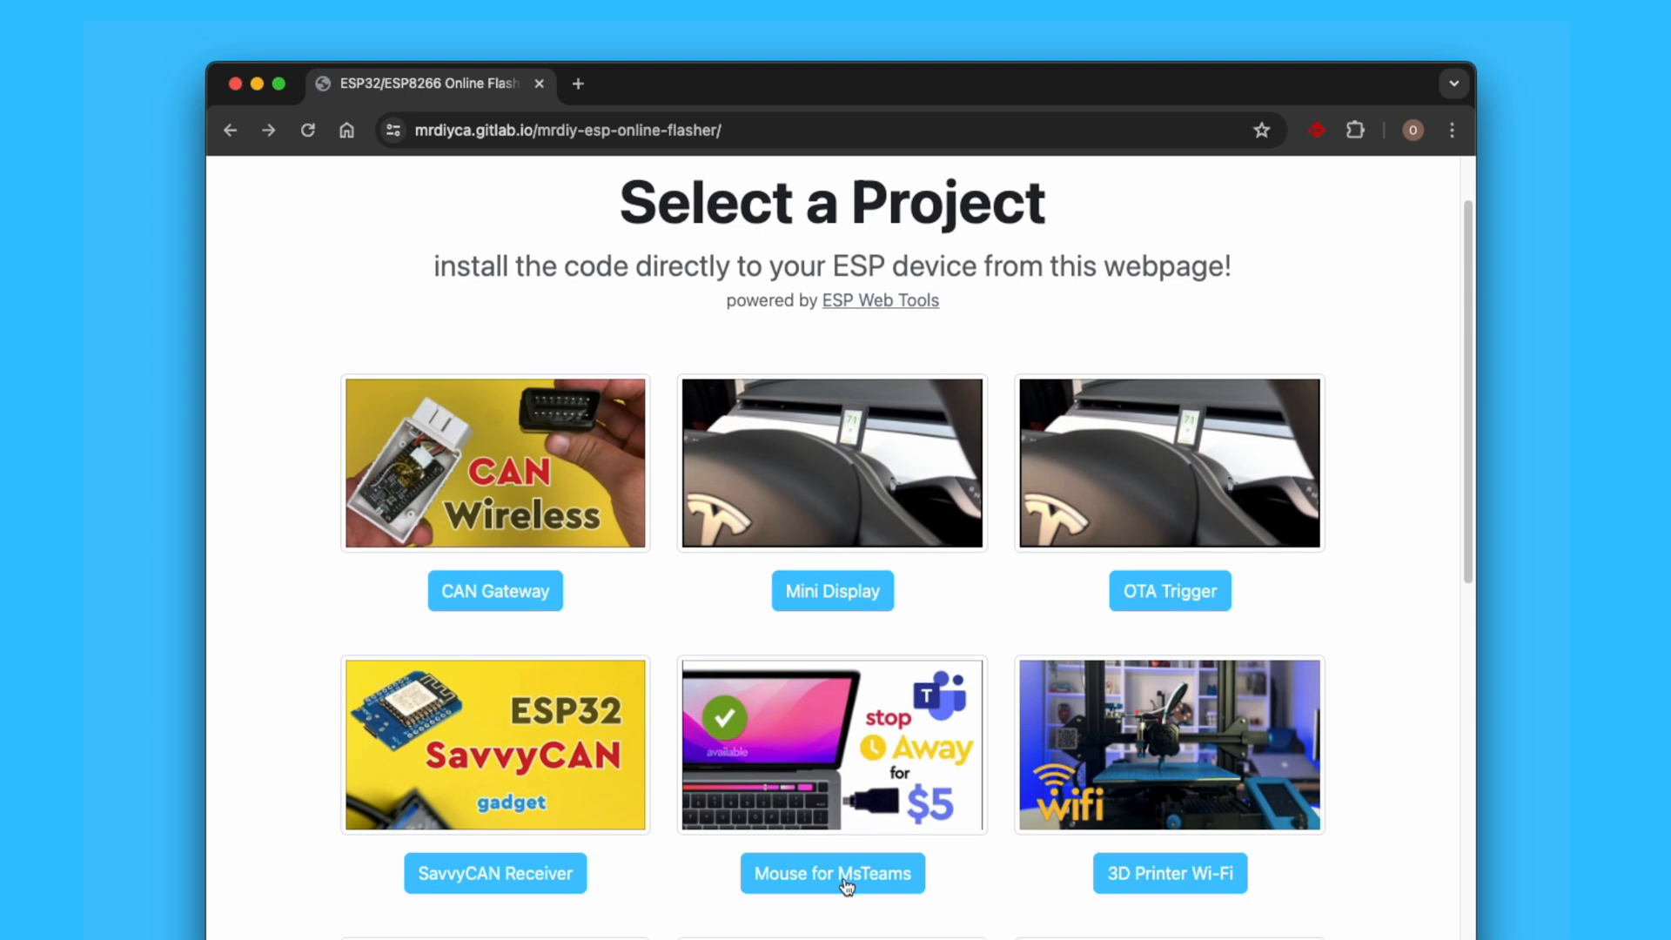
pyautogui.click(832, 873)
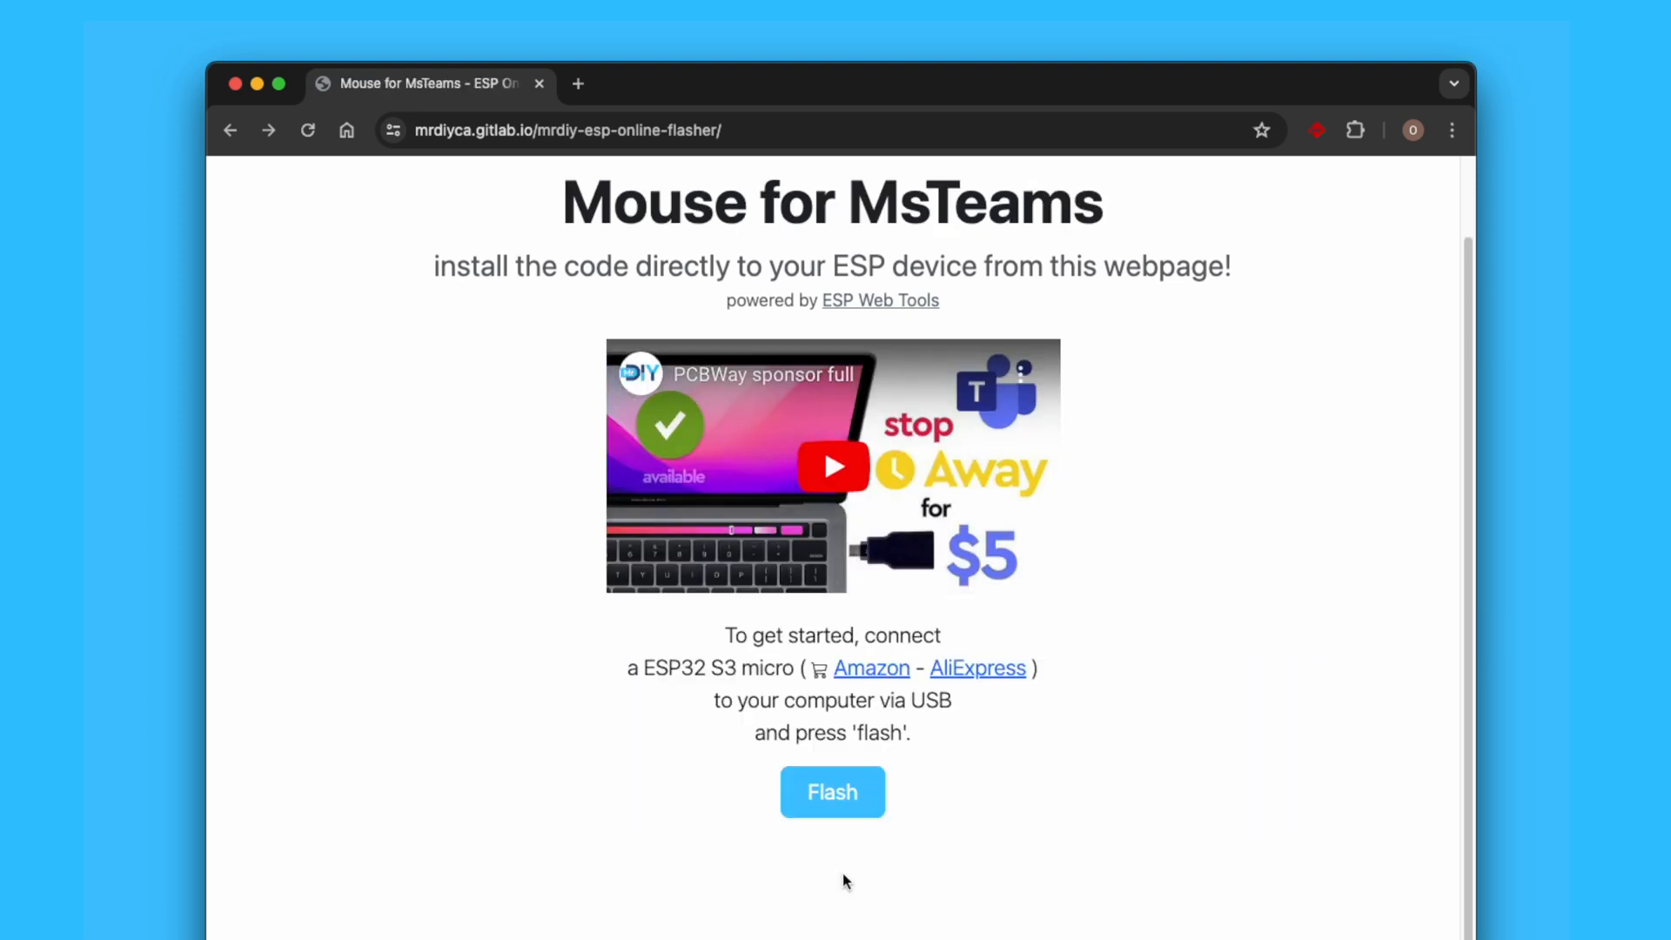
pyautogui.click(832, 792)
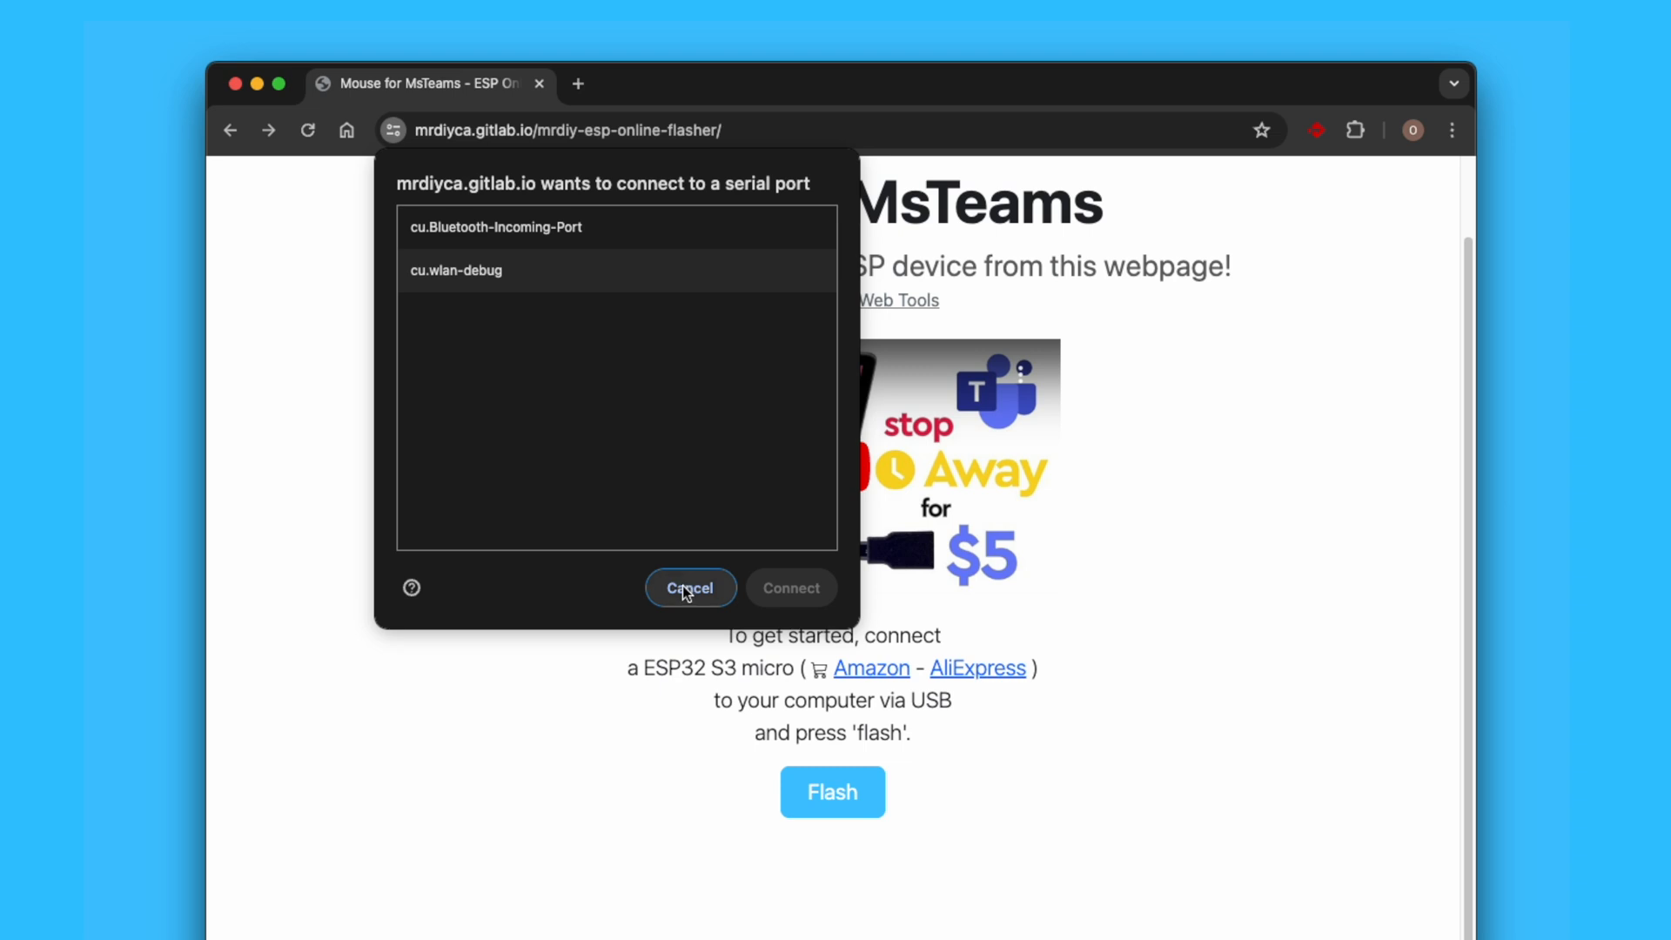
# - Reconnect with the board plugged in, choosing the USB JTAG/serial debug unit port
pyautogui.click(689, 587)
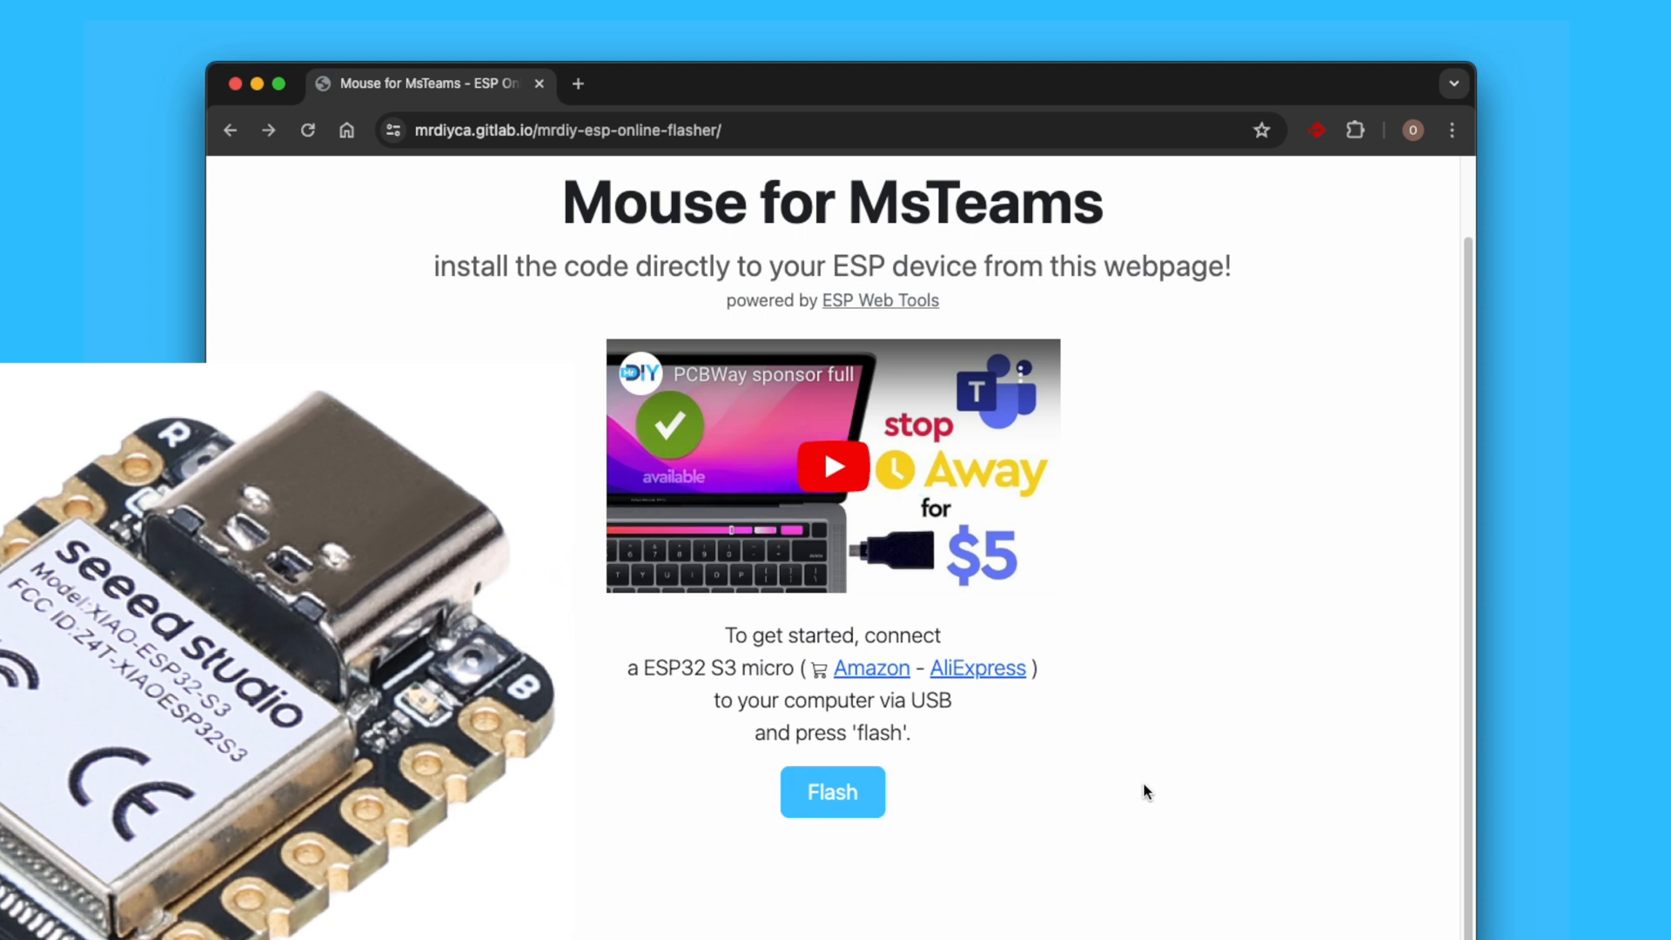
pyautogui.click(832, 792)
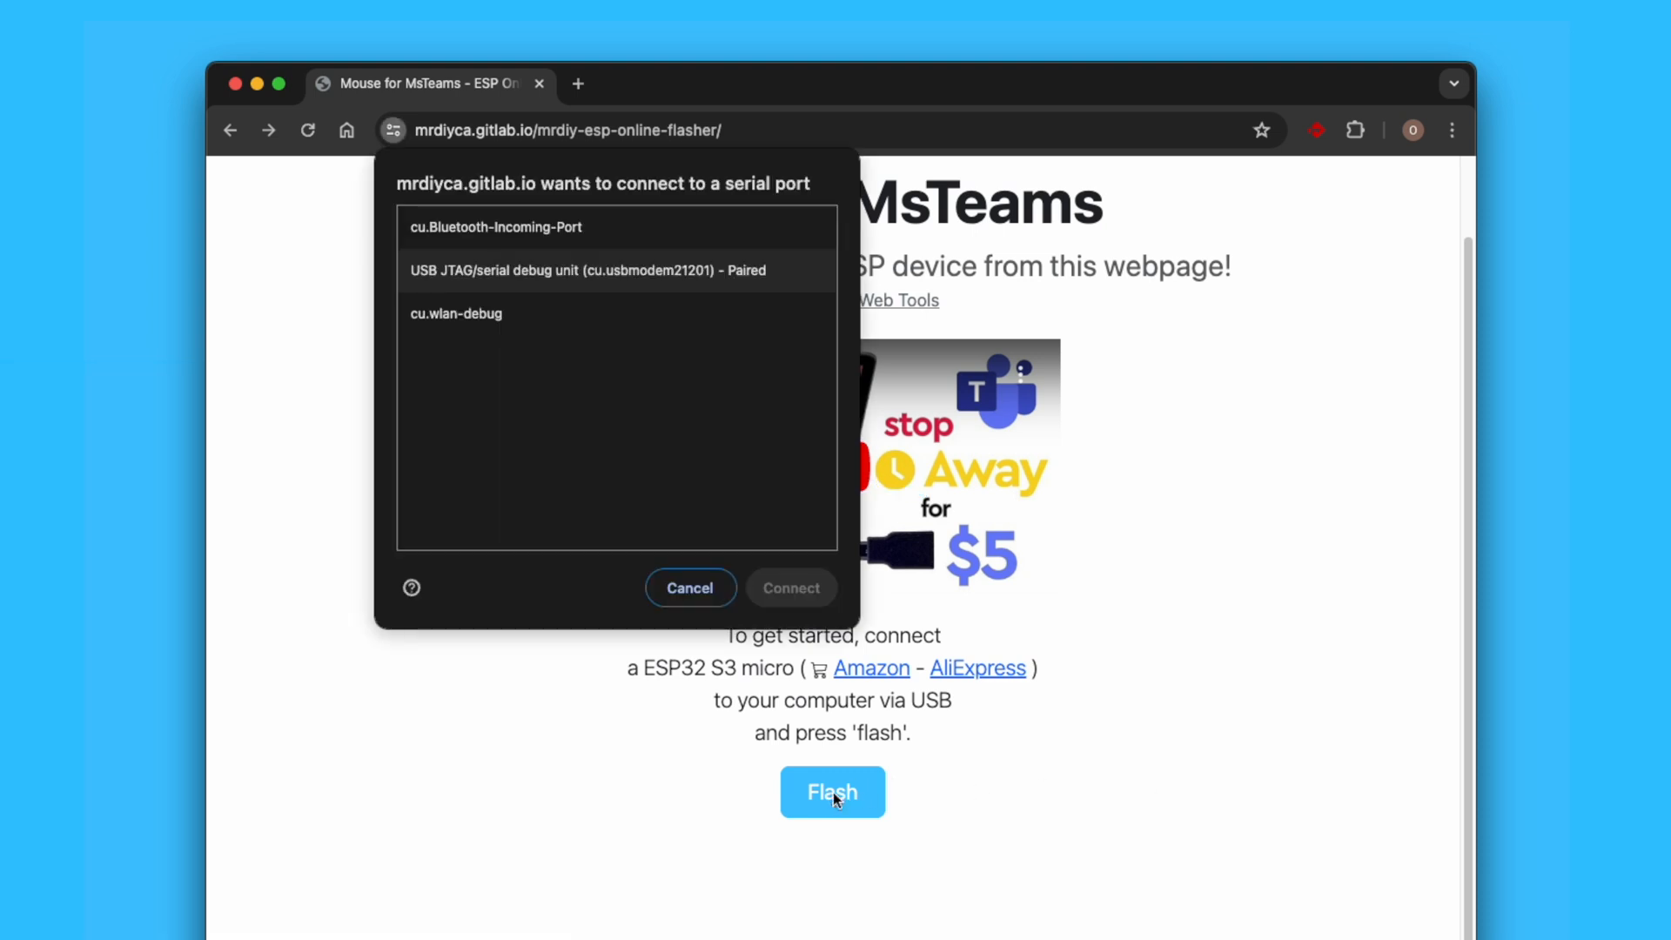
pyautogui.click(583, 270)
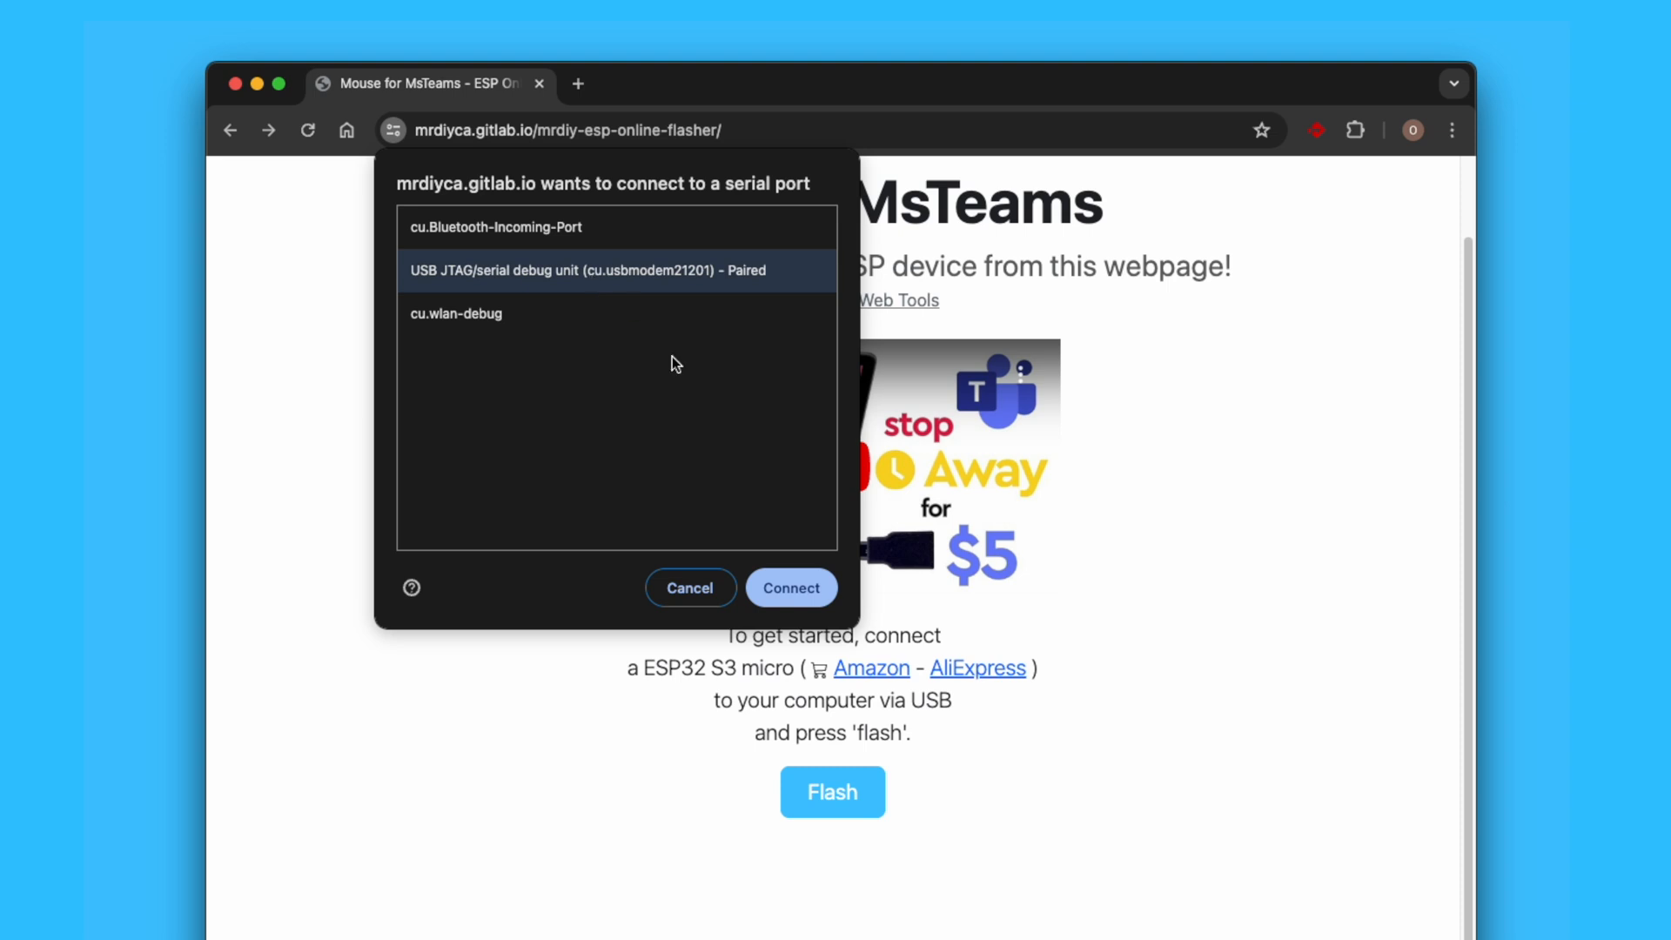
pyautogui.click(791, 587)
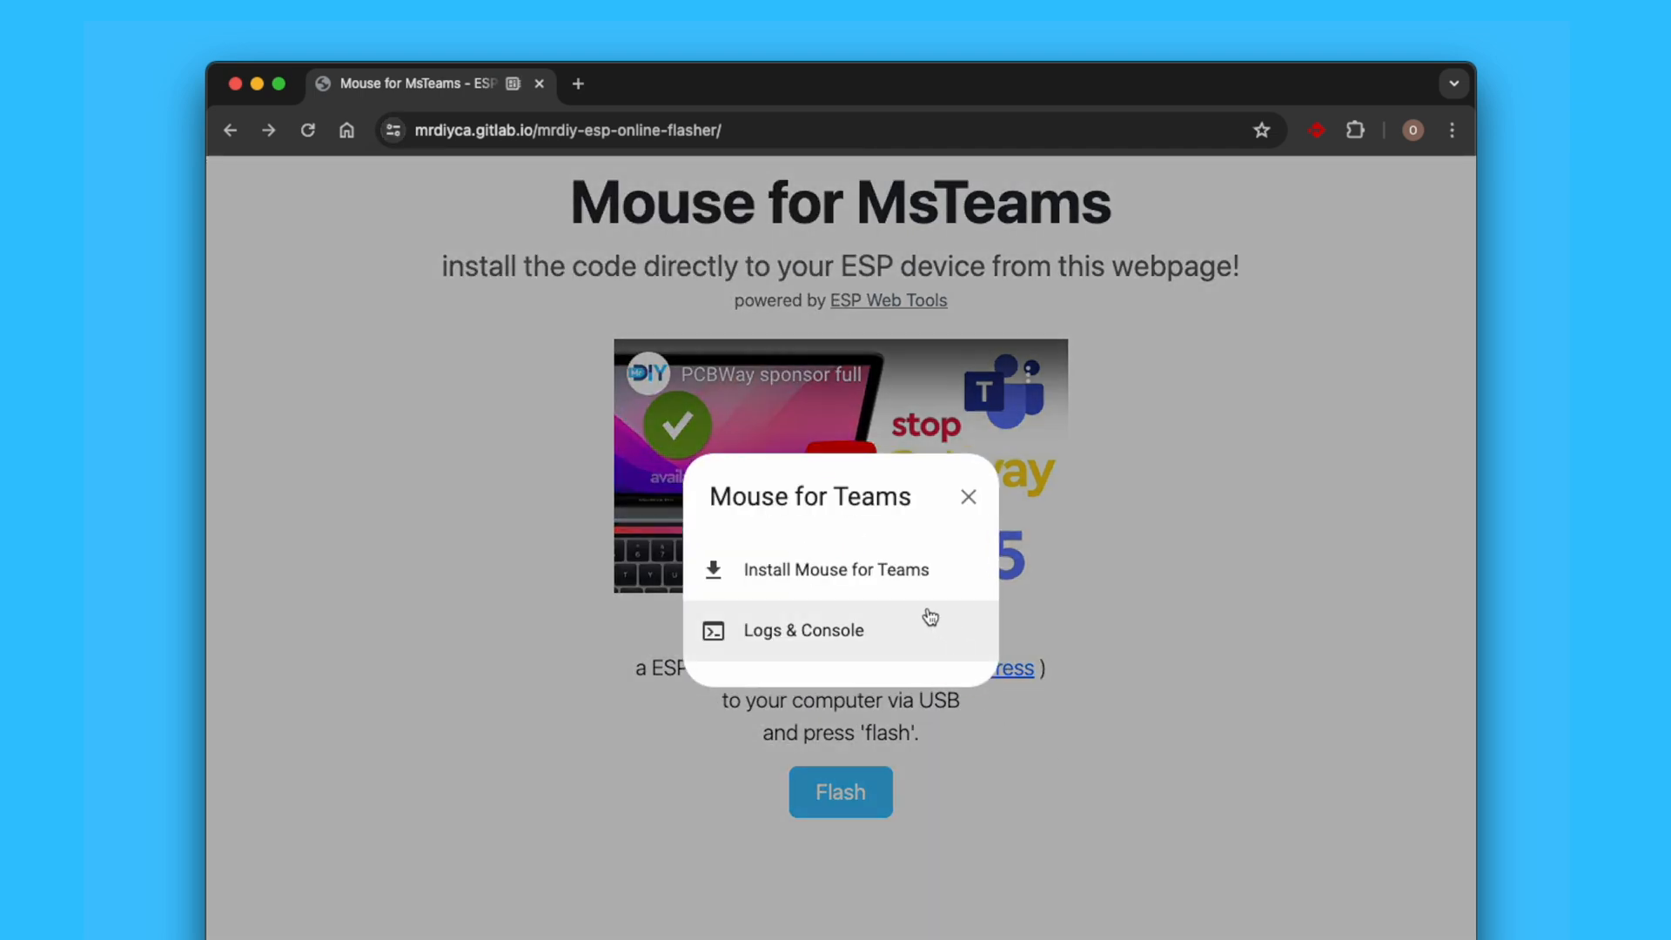
# - Install Mouse for Teams with Erase device checked, waiting for Installation complete
pyautogui.click(835, 569)
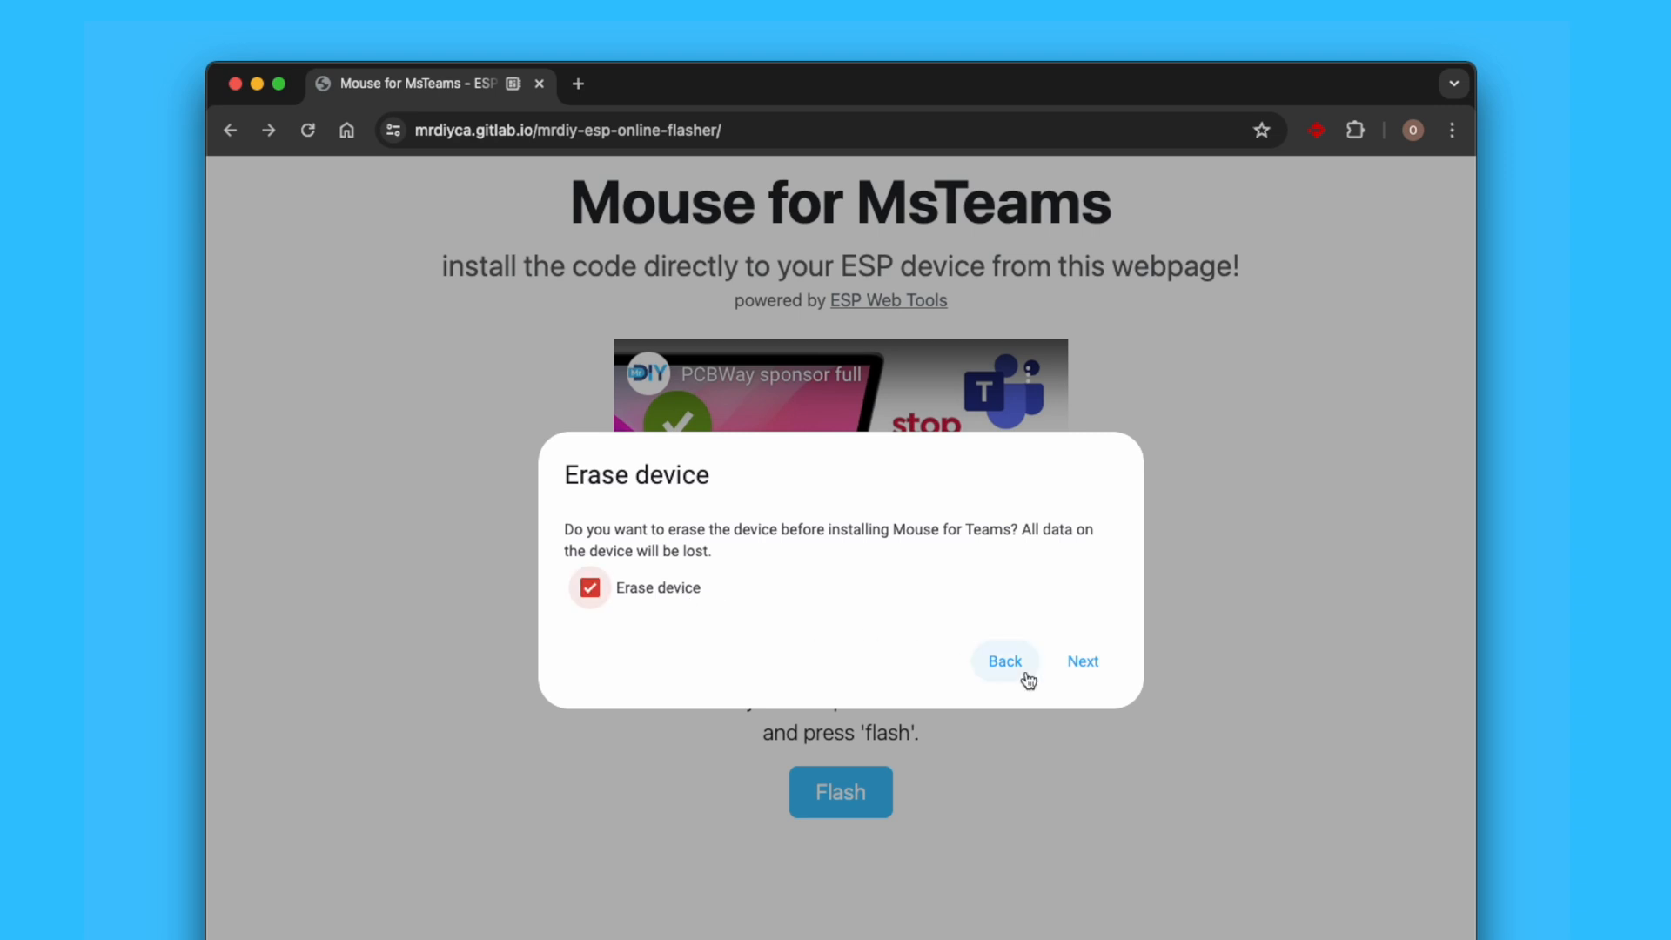
pyautogui.click(1082, 660)
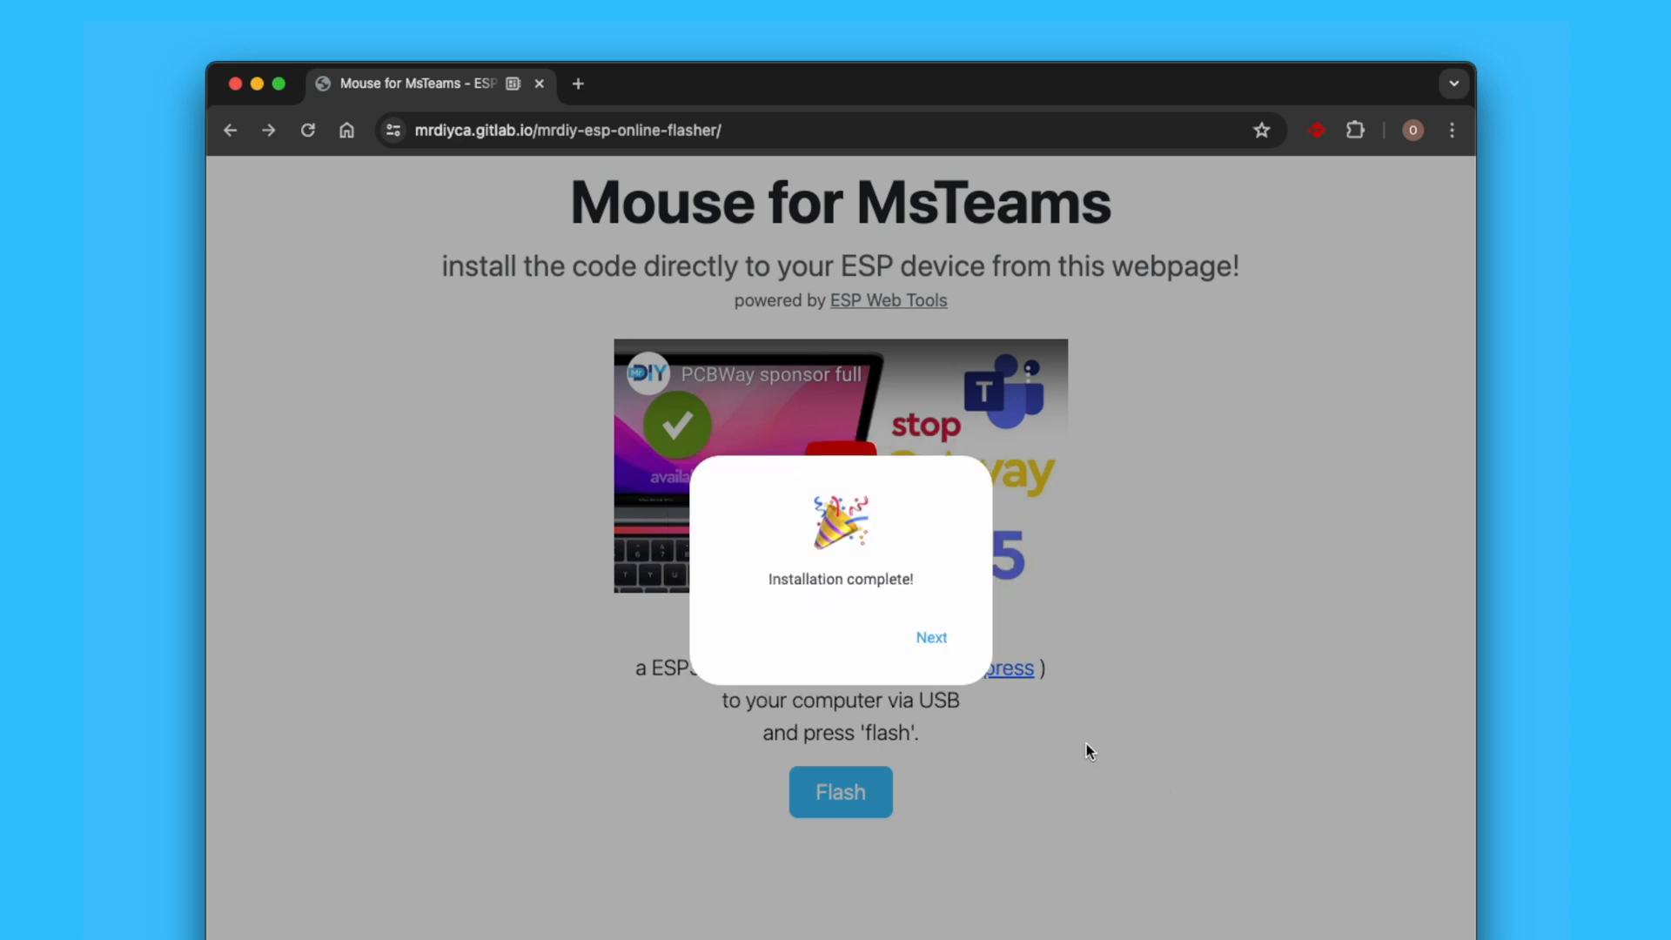
# - Acknowledge Installation complete and close the Mouse for Teams device dialog
pyautogui.click(930, 637)
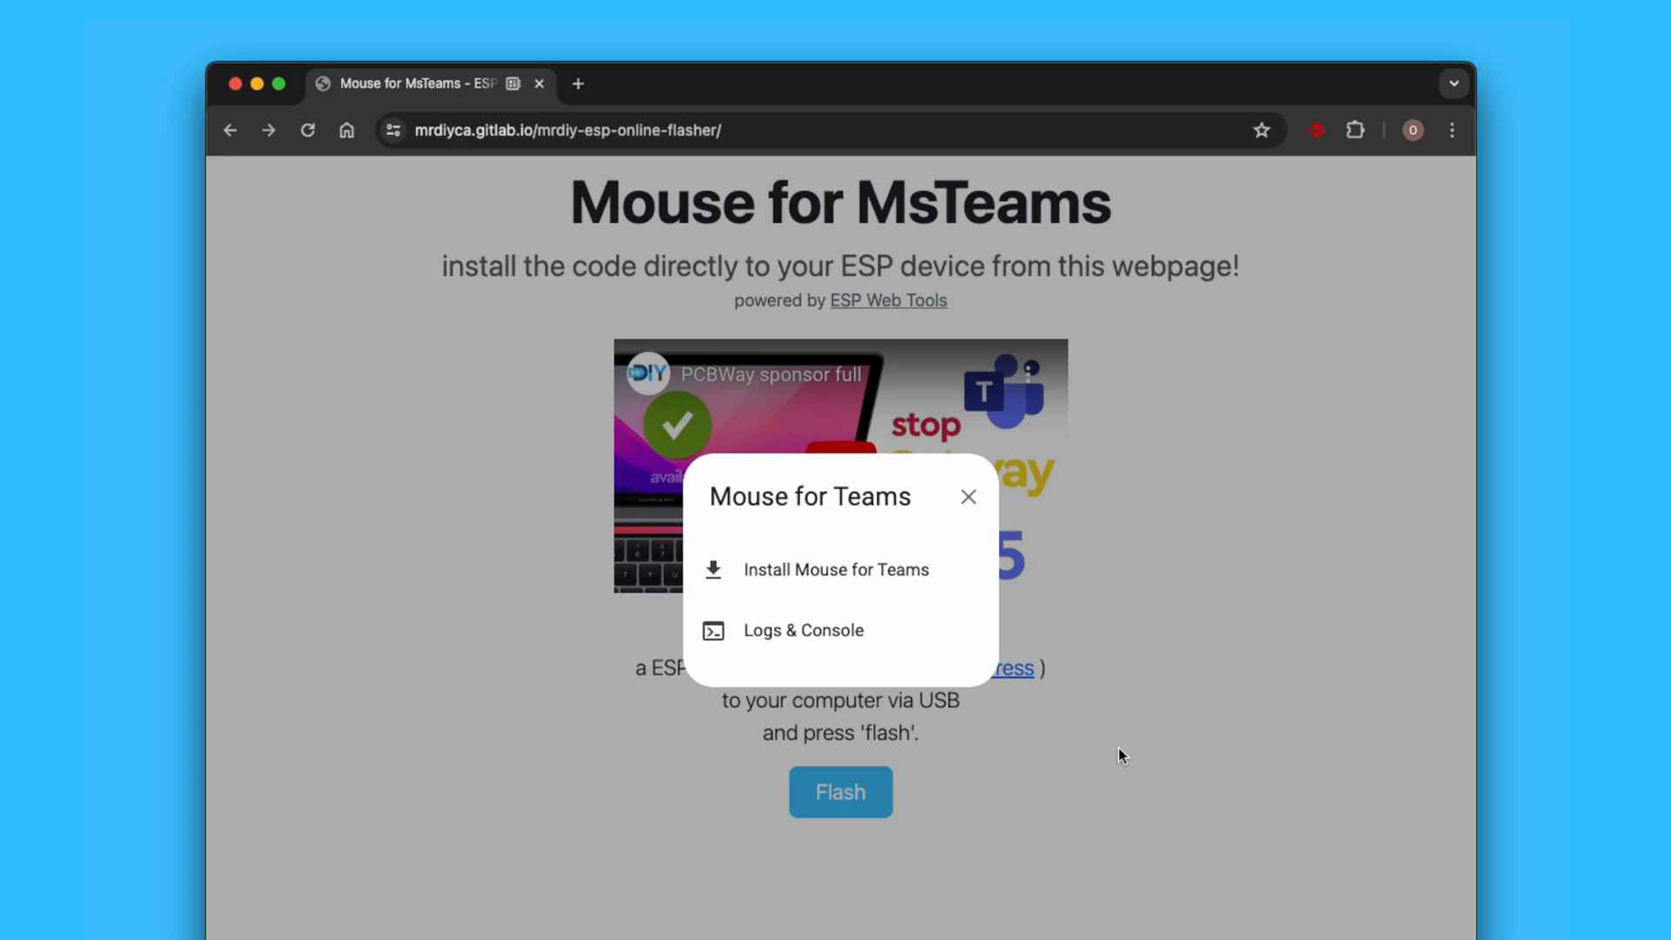
pyautogui.click(967, 497)
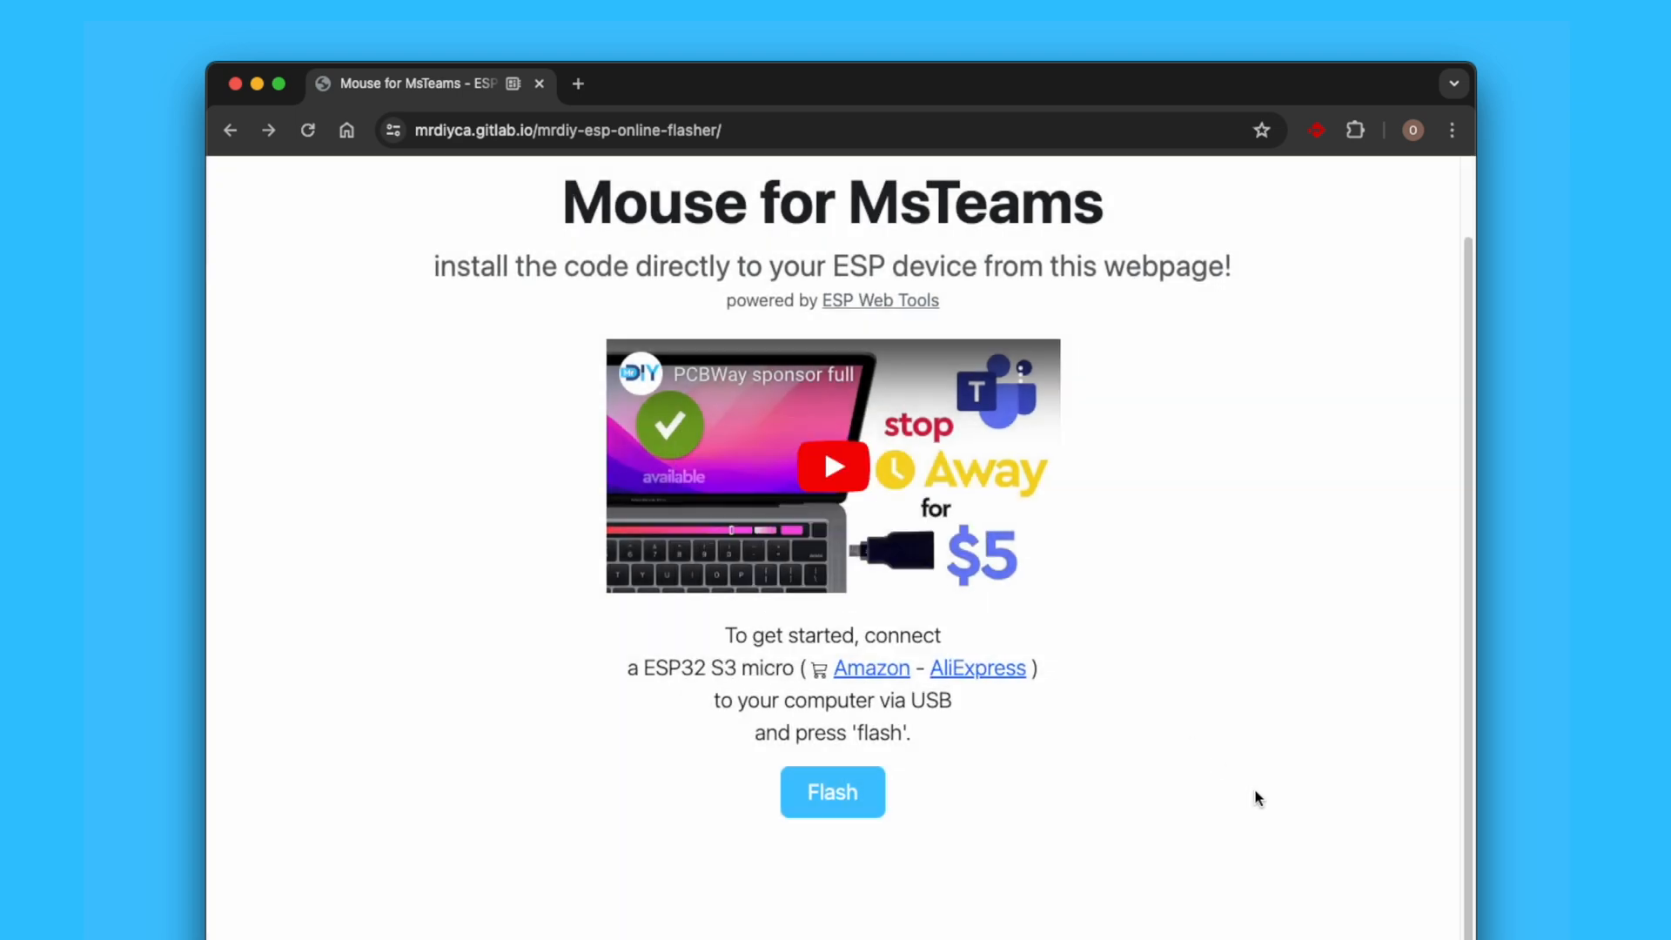